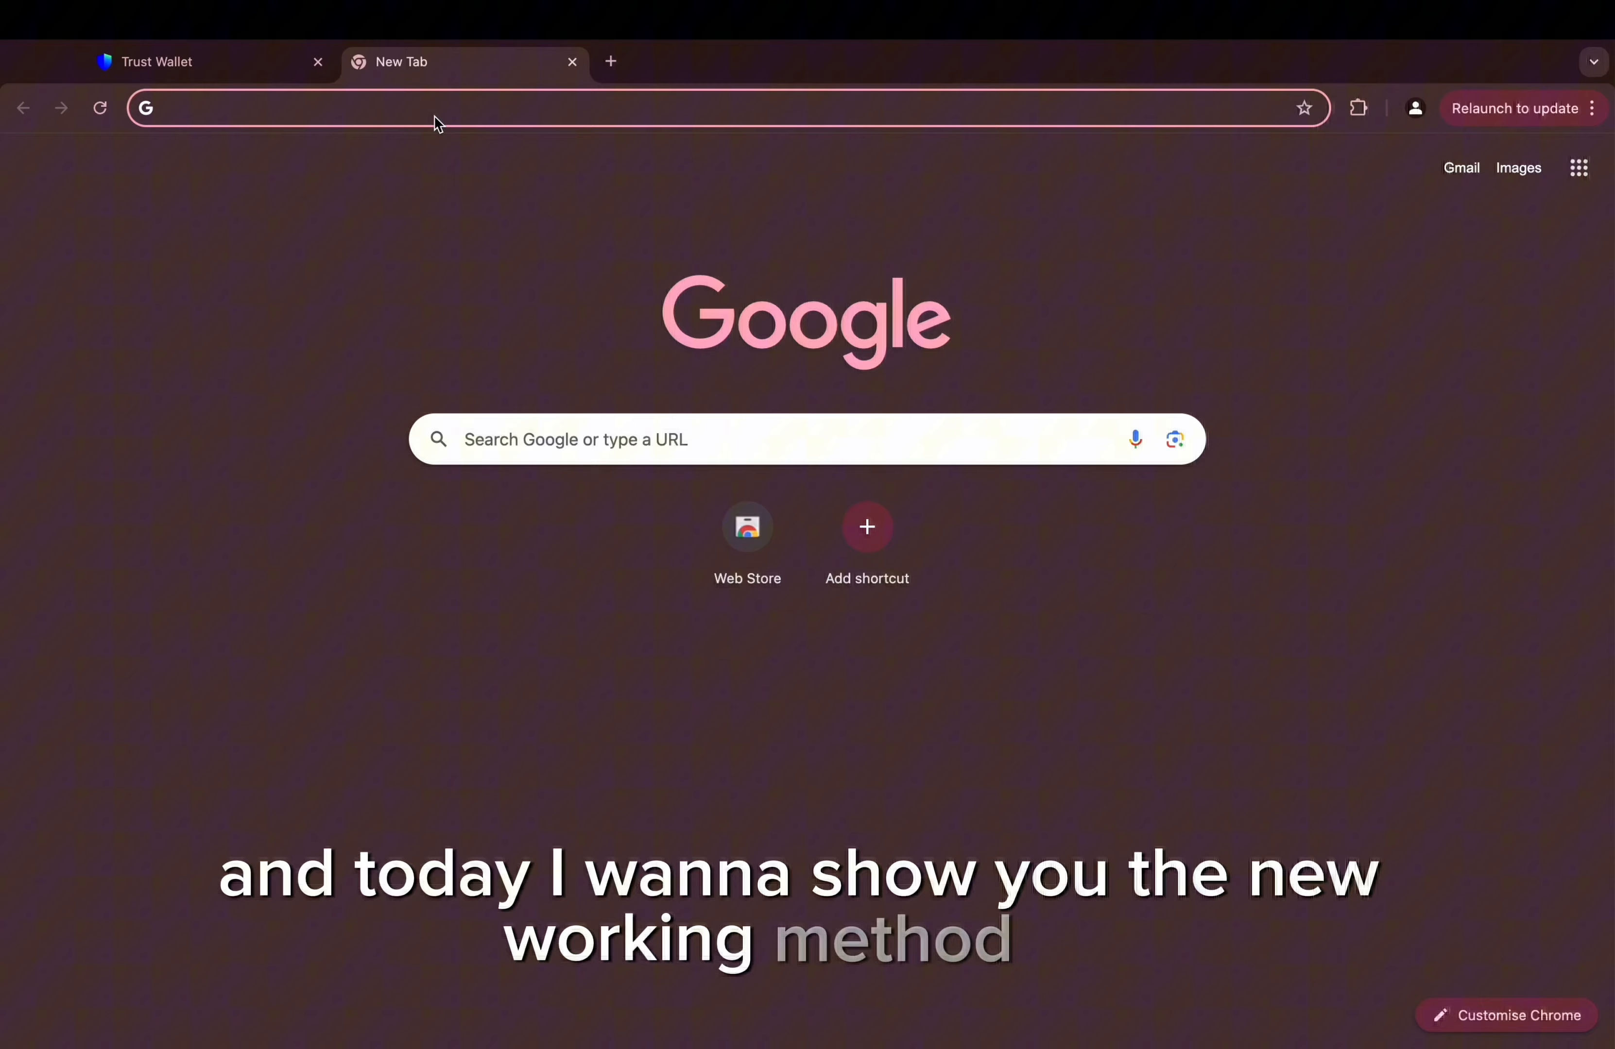
# Navigate the new tab to bitblitz.me to load the BitBlitz exchange homepage.
pyautogui.write('bitblitz.me')
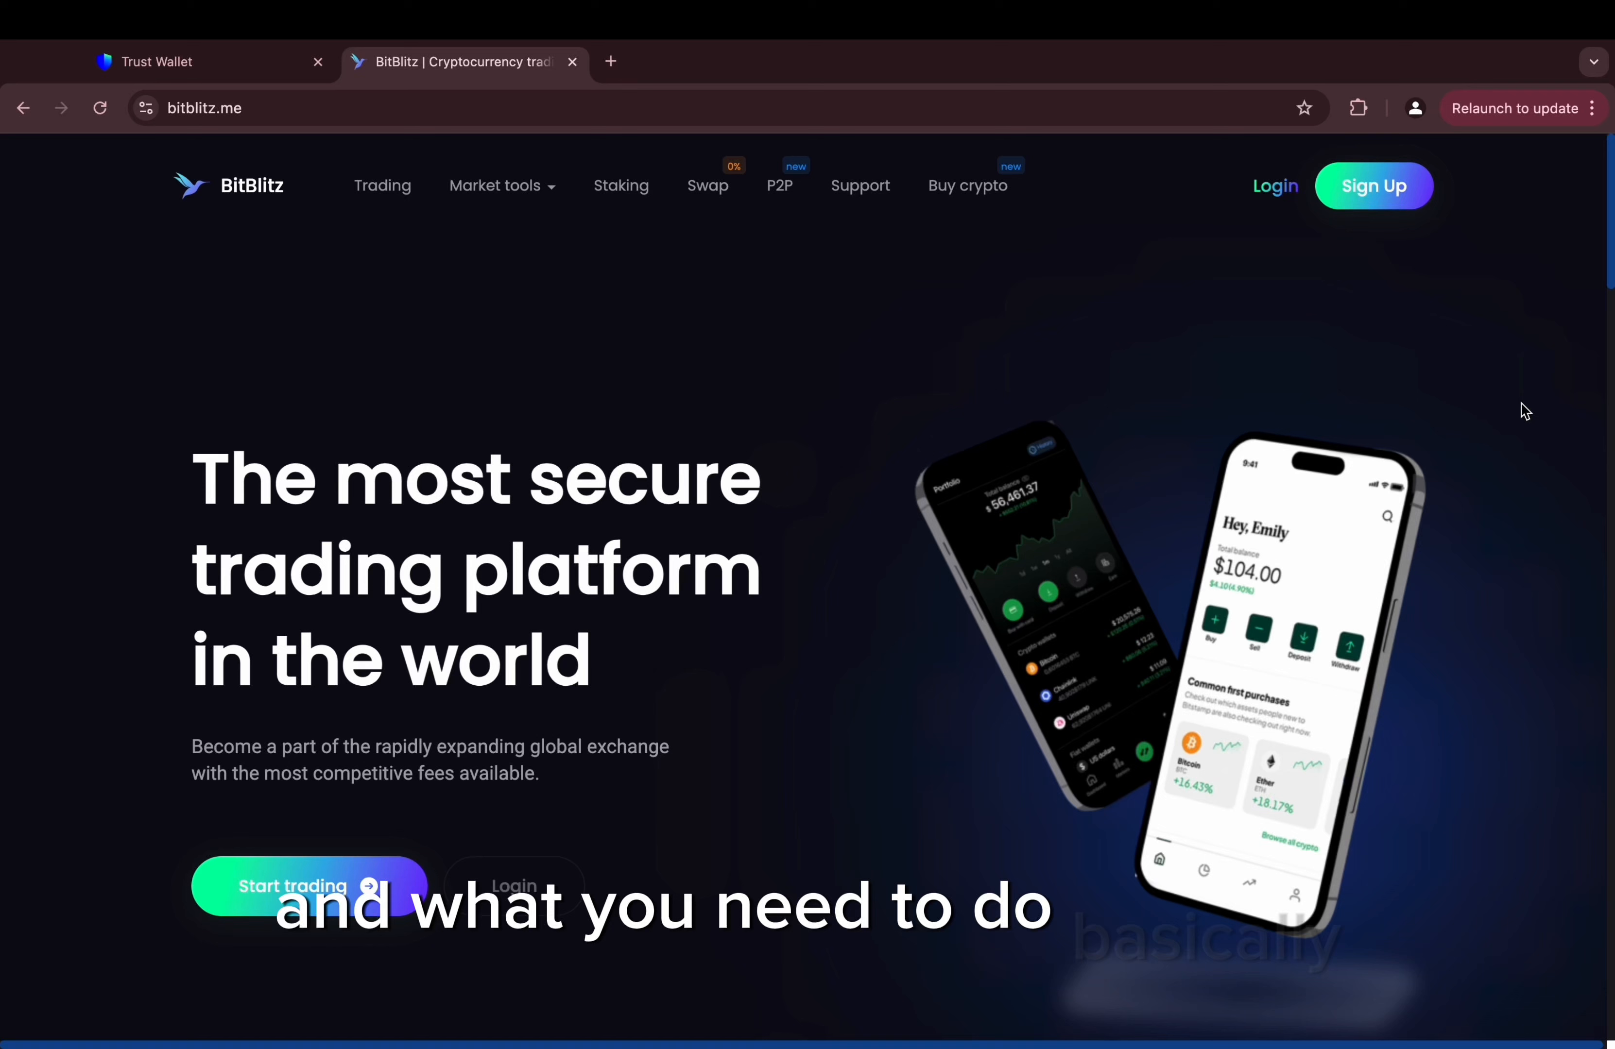
pyautogui.moveTo(1374, 187)
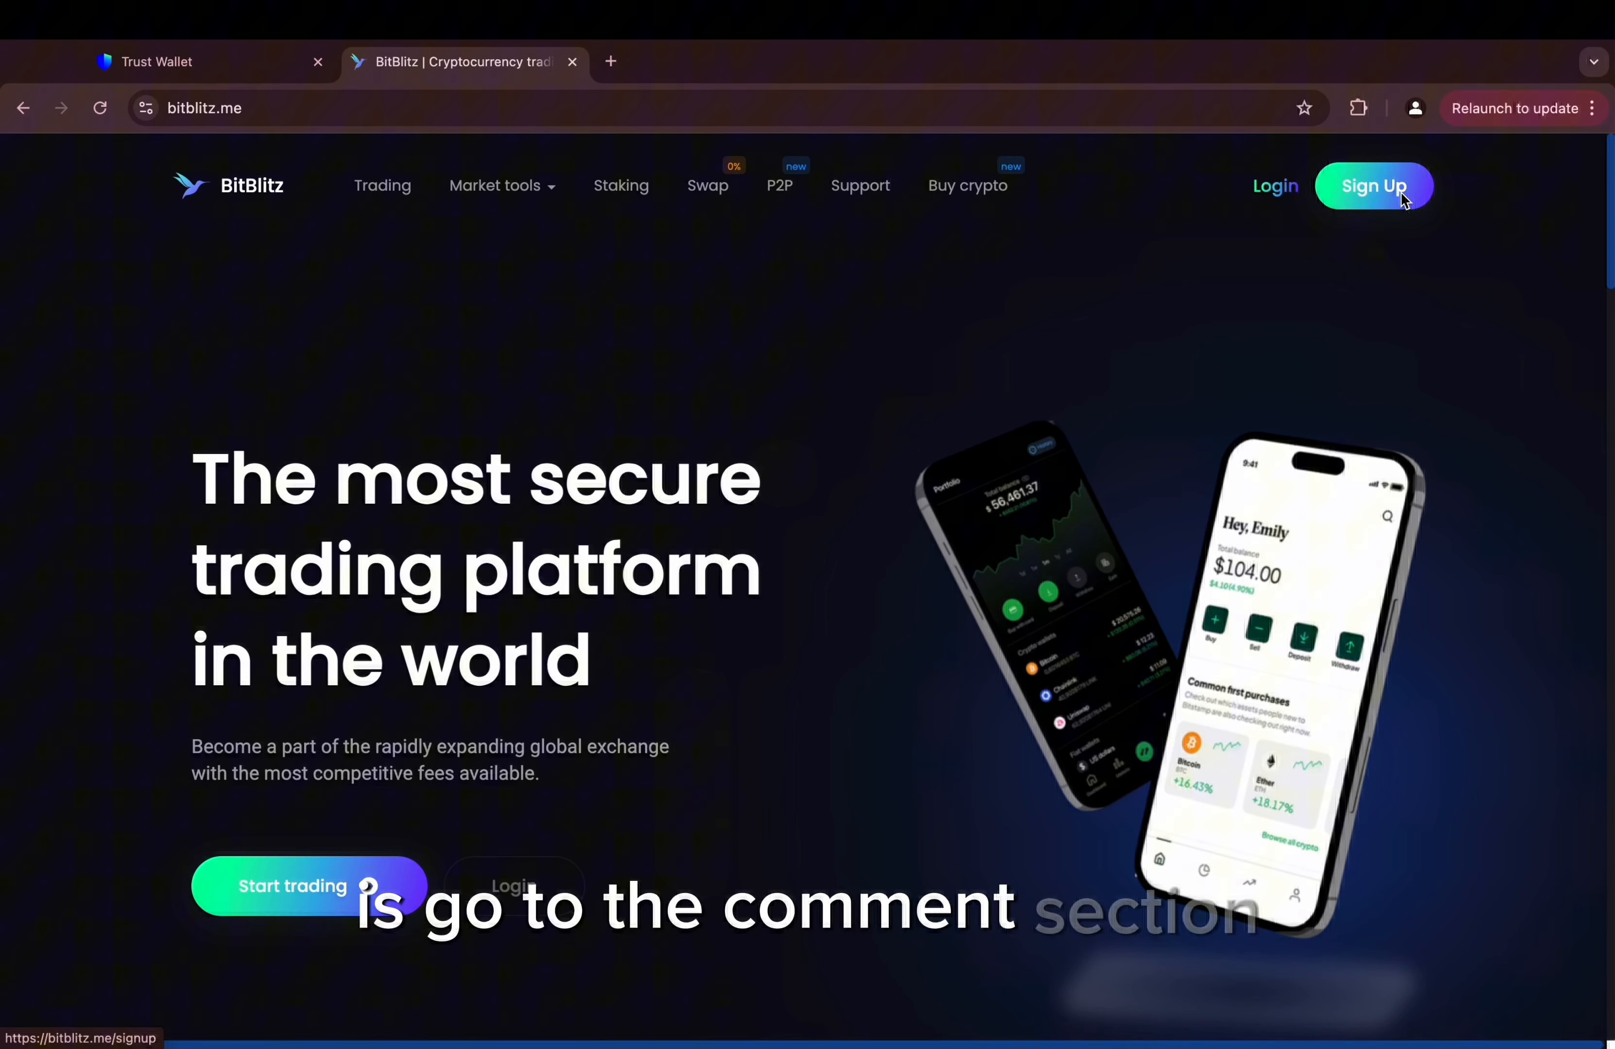
# Fill the sign-up form with a gmail address and password, accept the terms and create the account.
pyautogui.click(1372, 187)
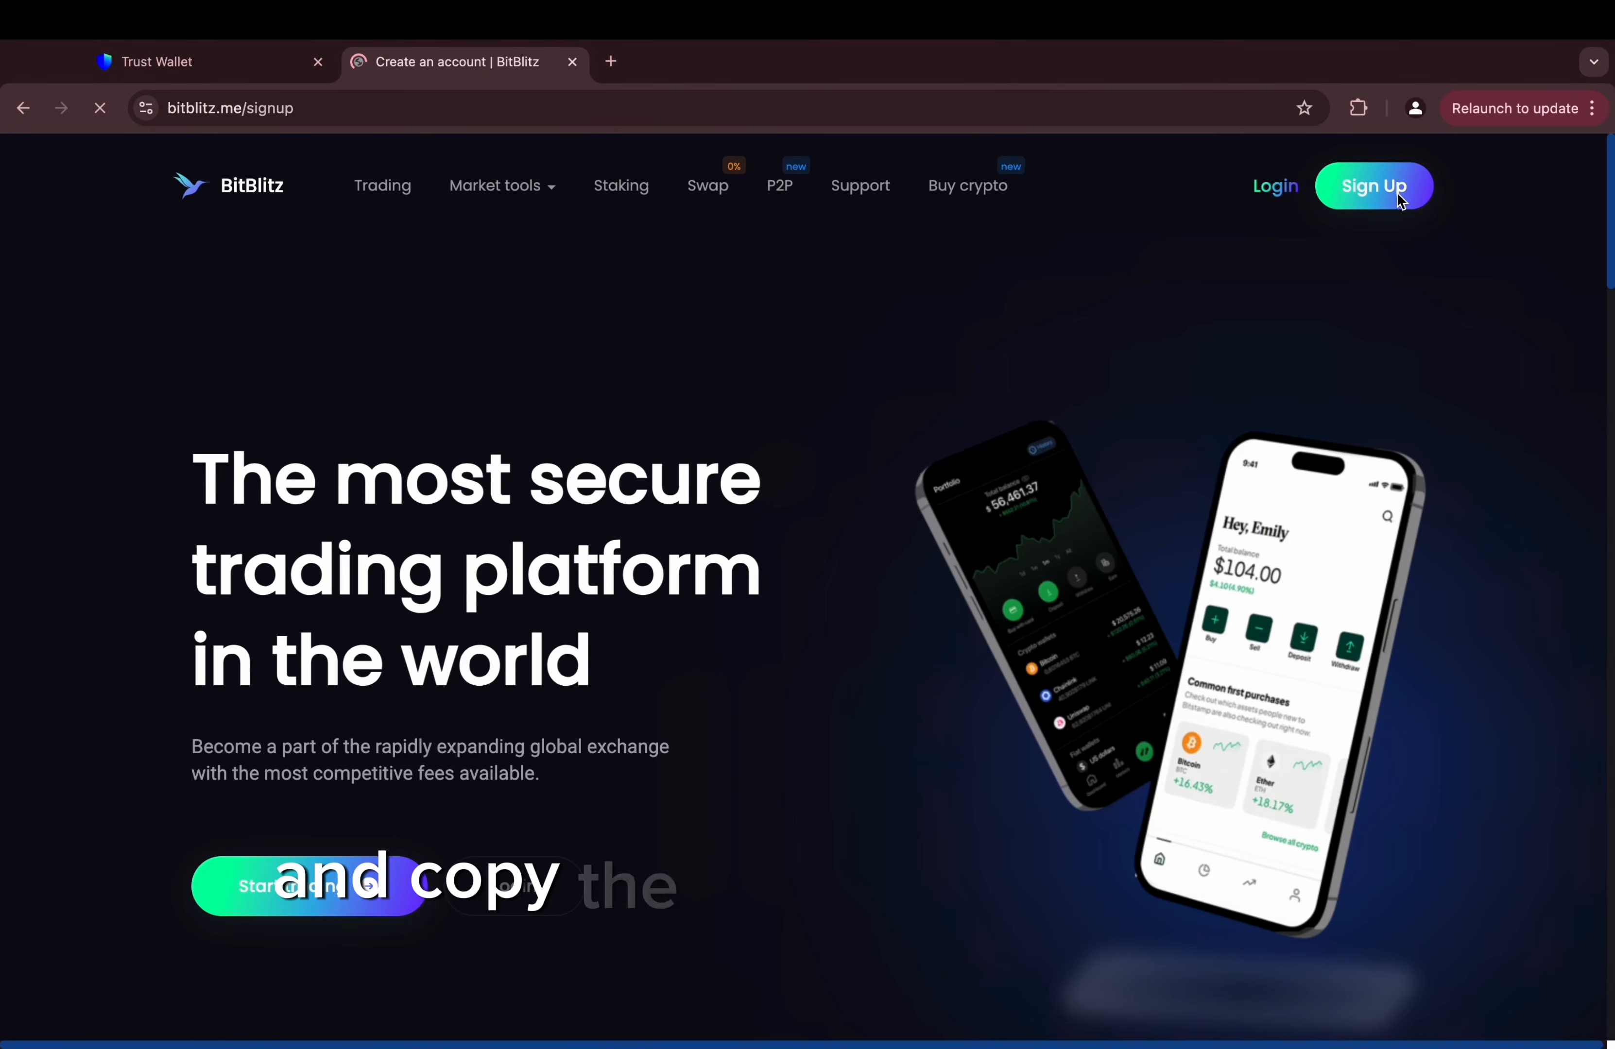
pyautogui.click(1372, 187)
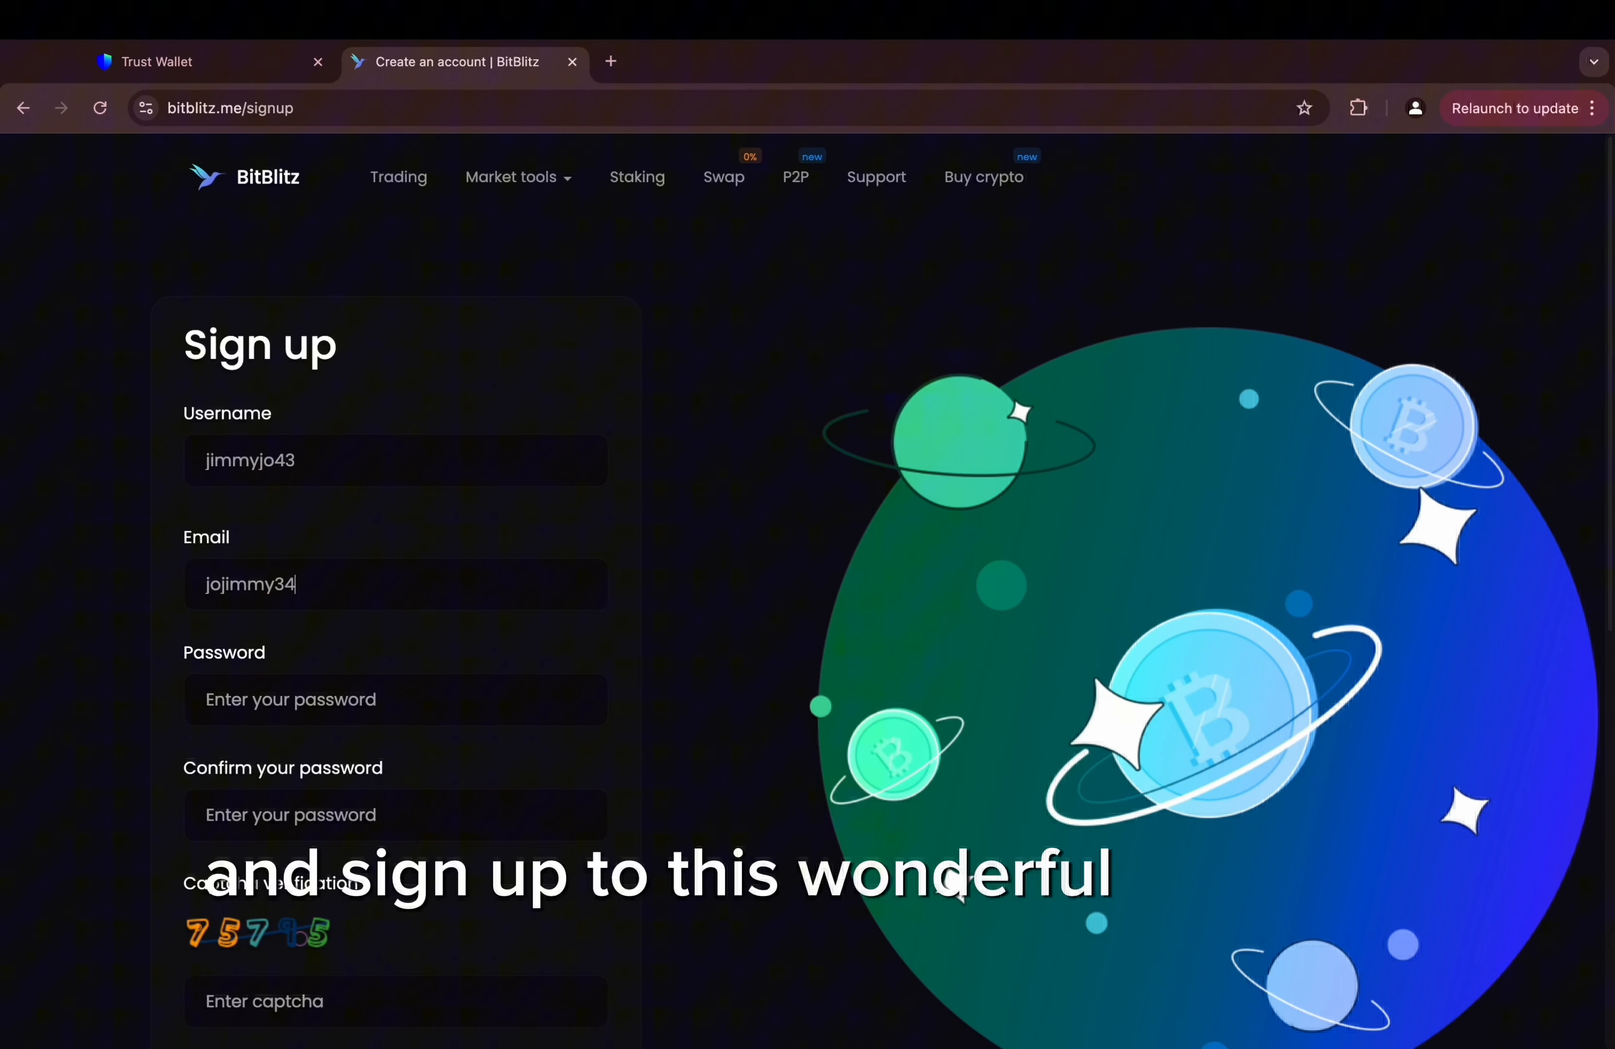
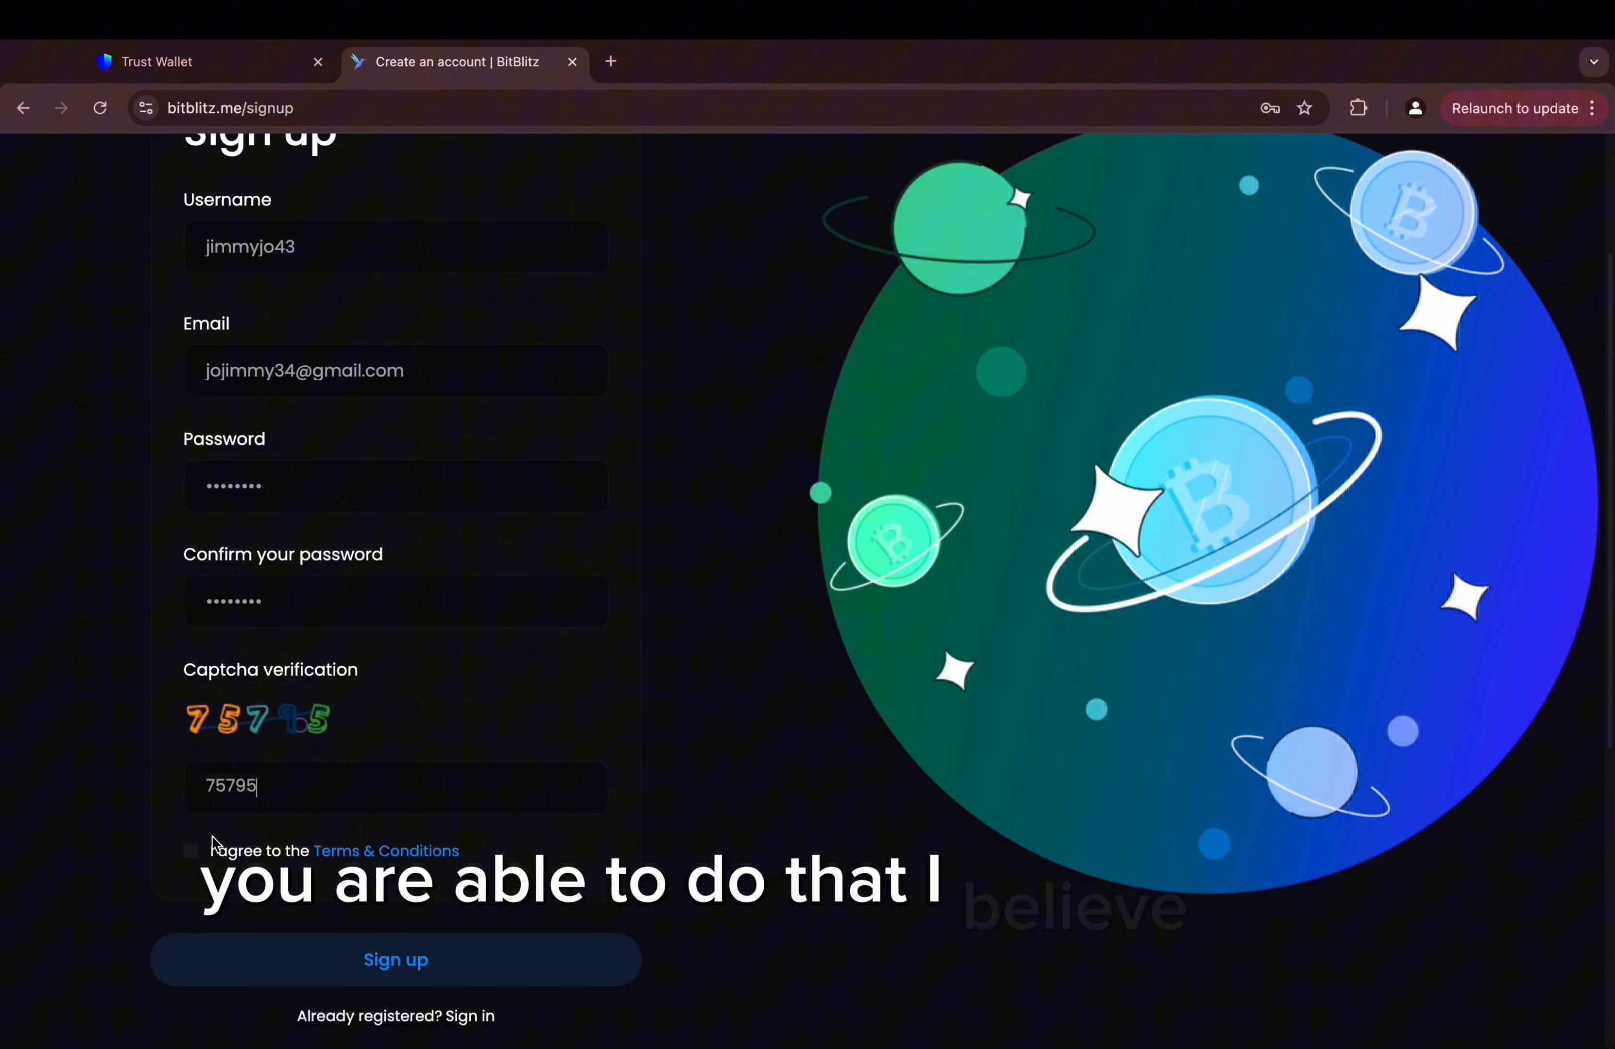
pyautogui.click(394, 960)
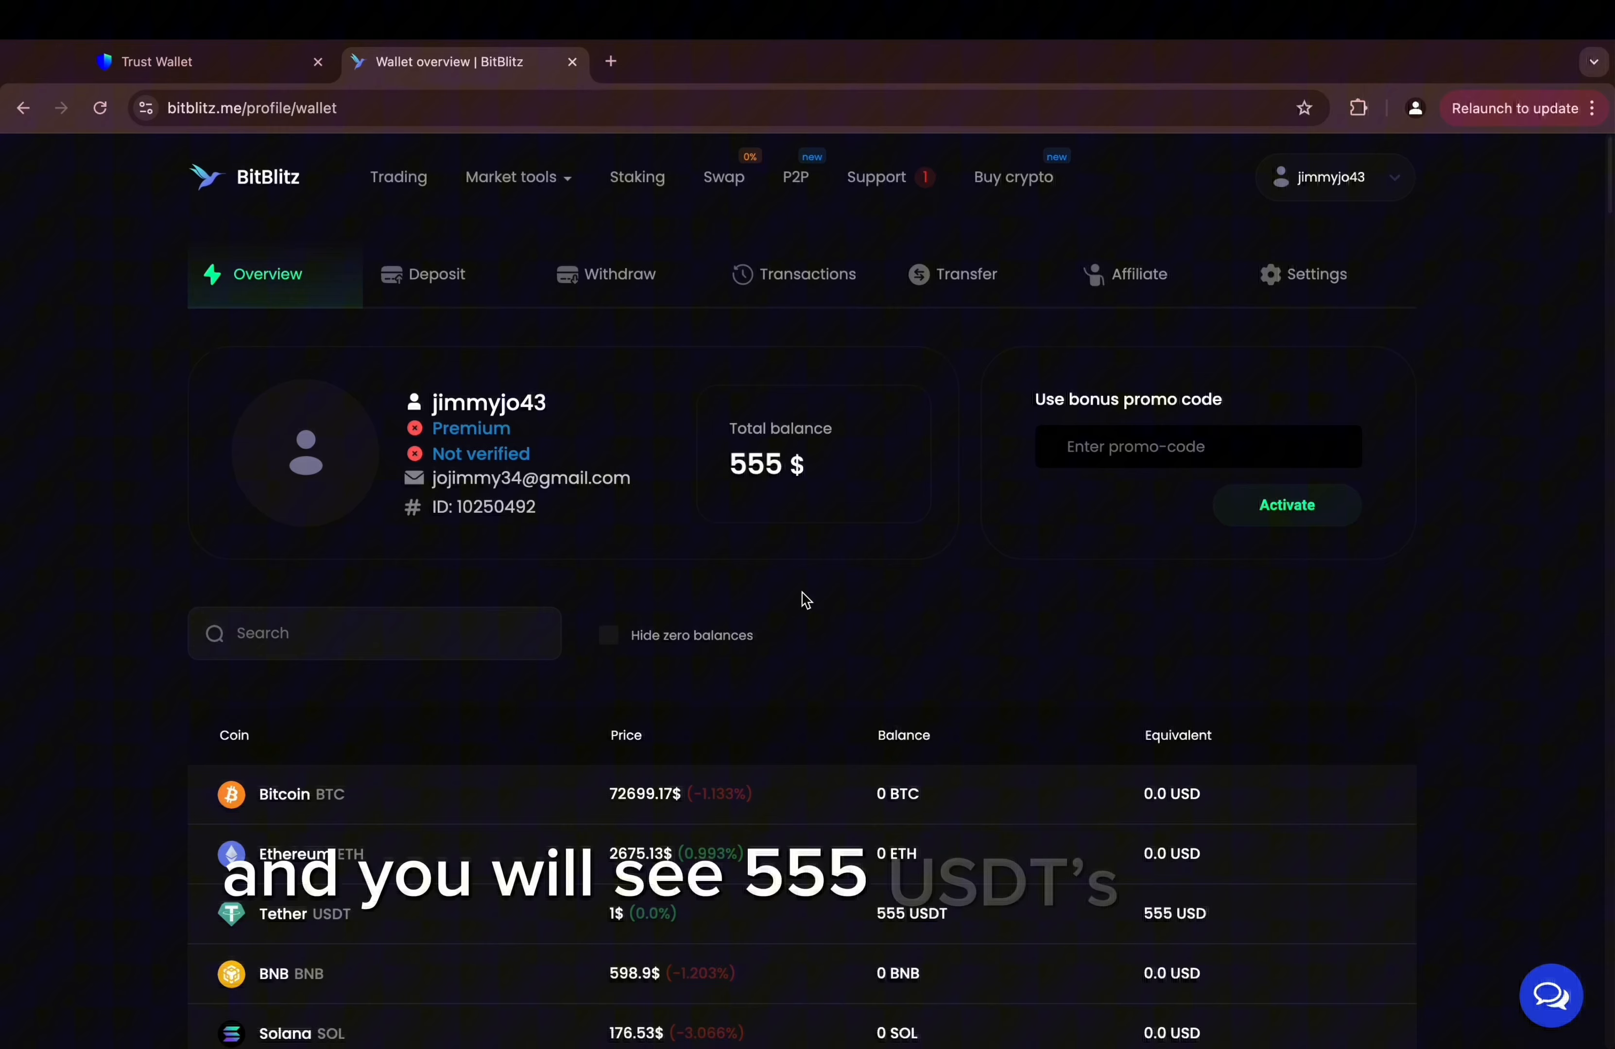
# Hide zero balances so only the 555 USDT Tether holding is listed.
pyautogui.click(607, 635)
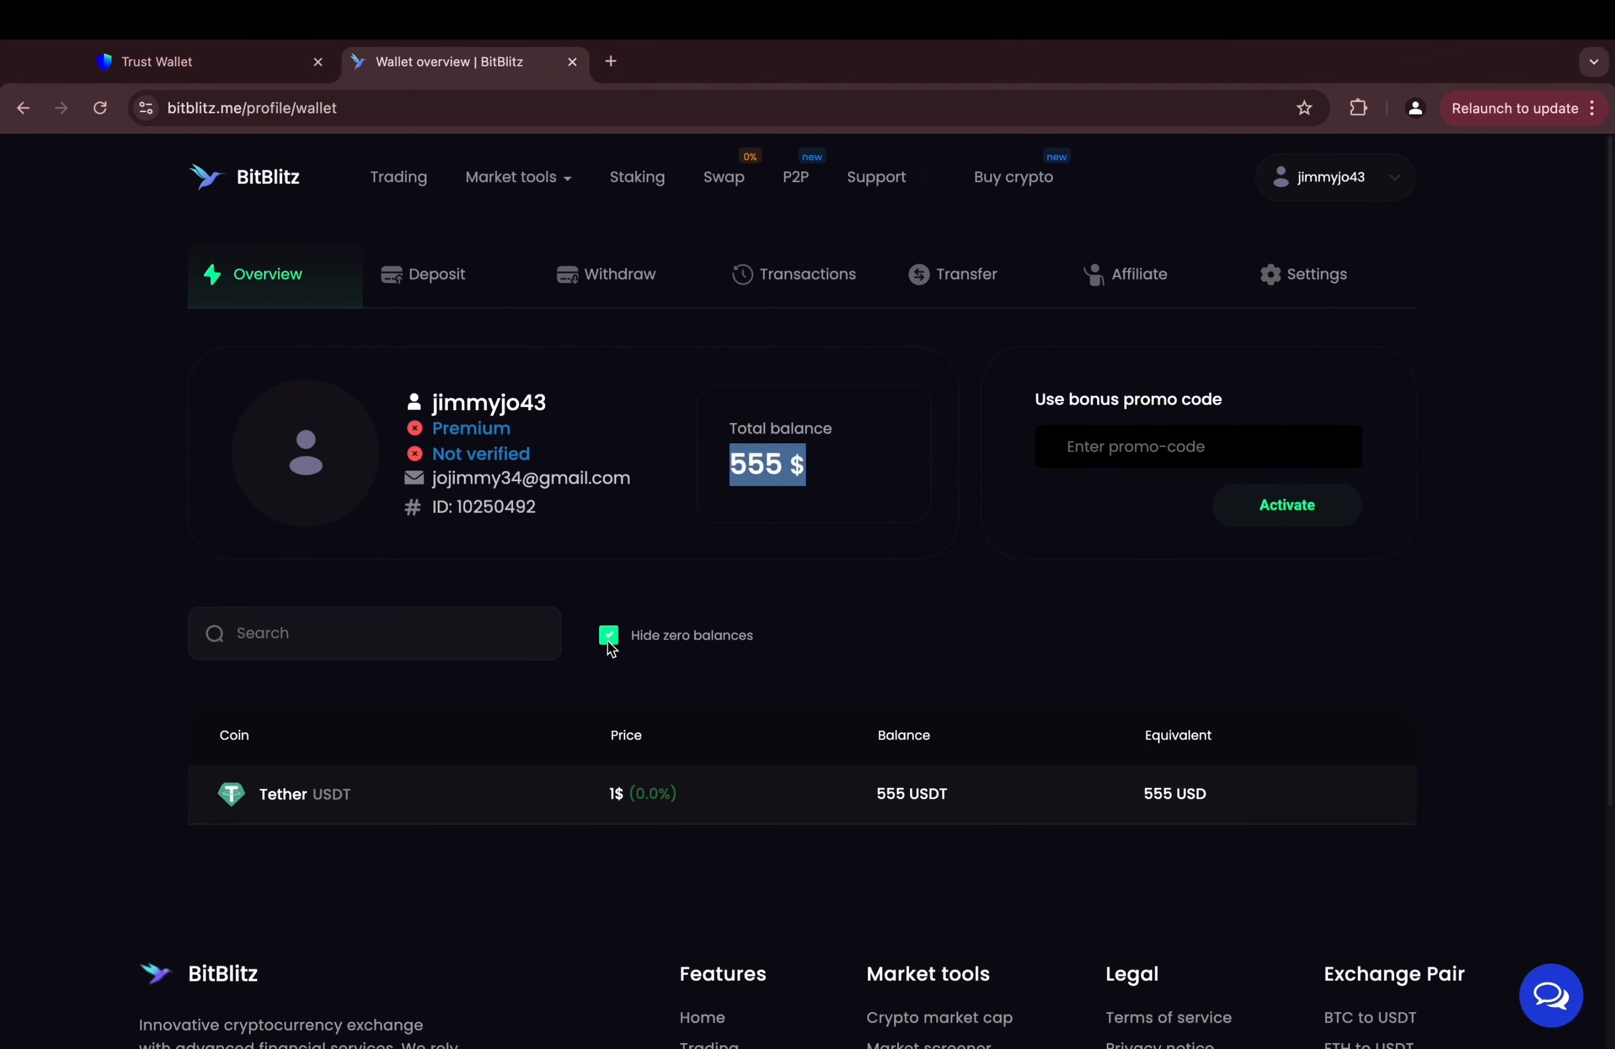
pyautogui.click(618, 274)
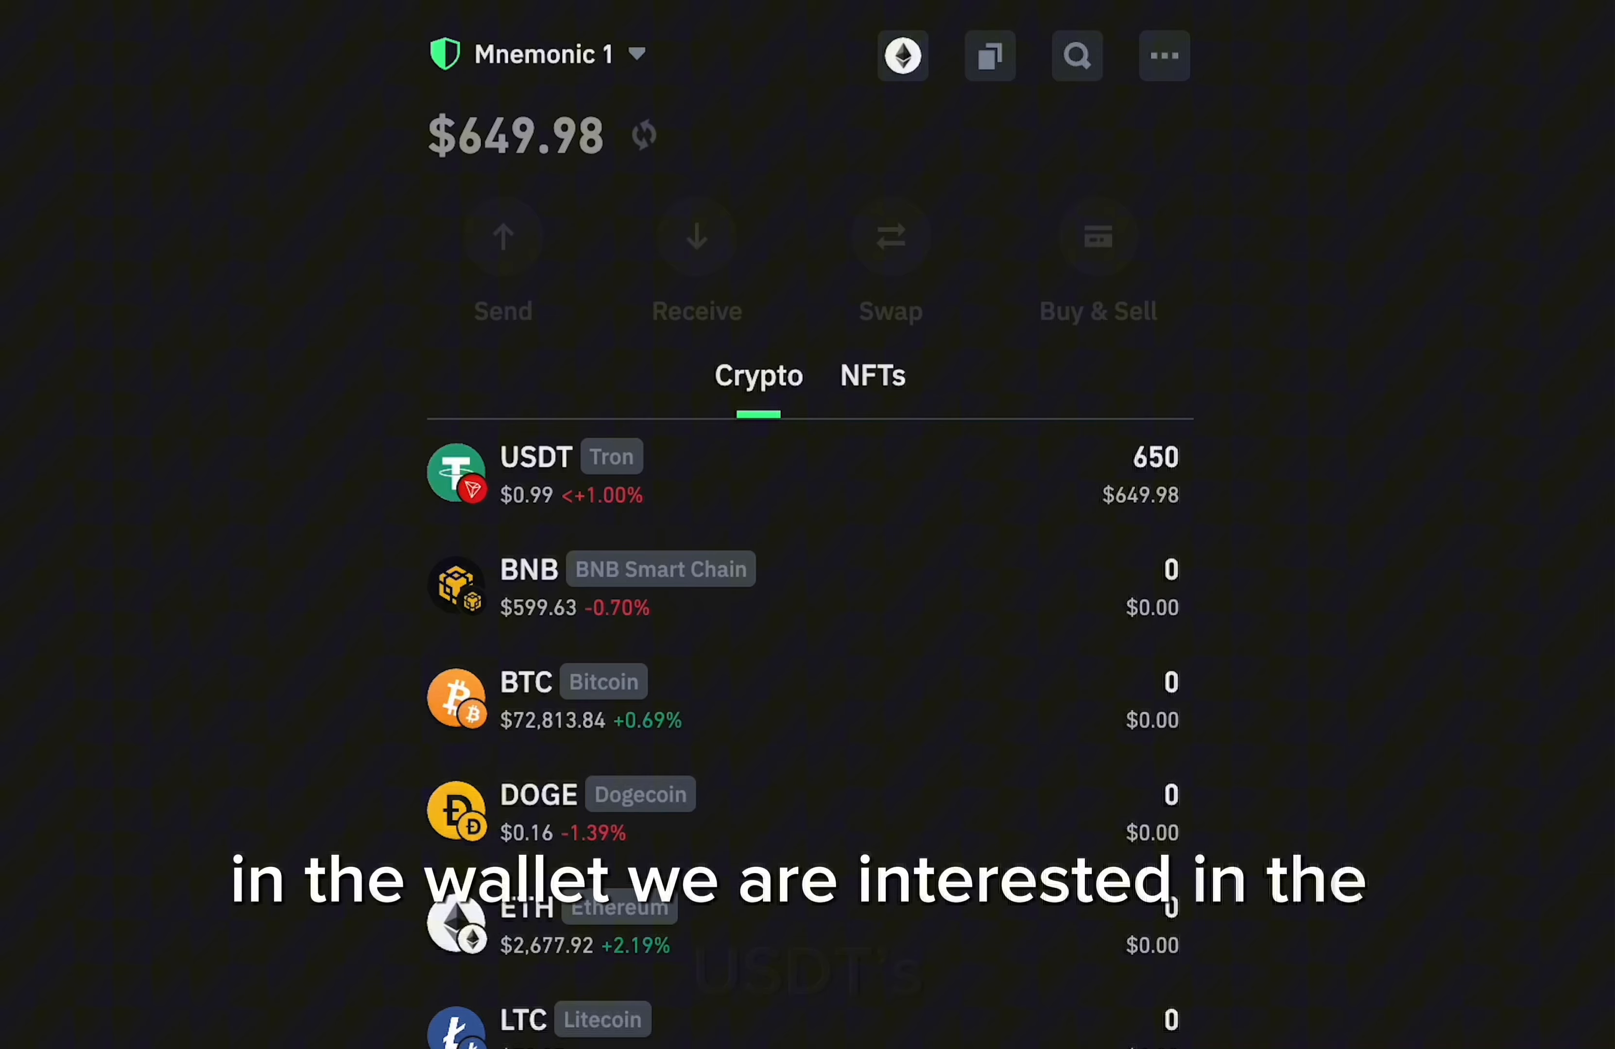
# Copy the USDT Tron address in Trust Wallet and switch back to BitBlitz.
pyautogui.click(665, 325)
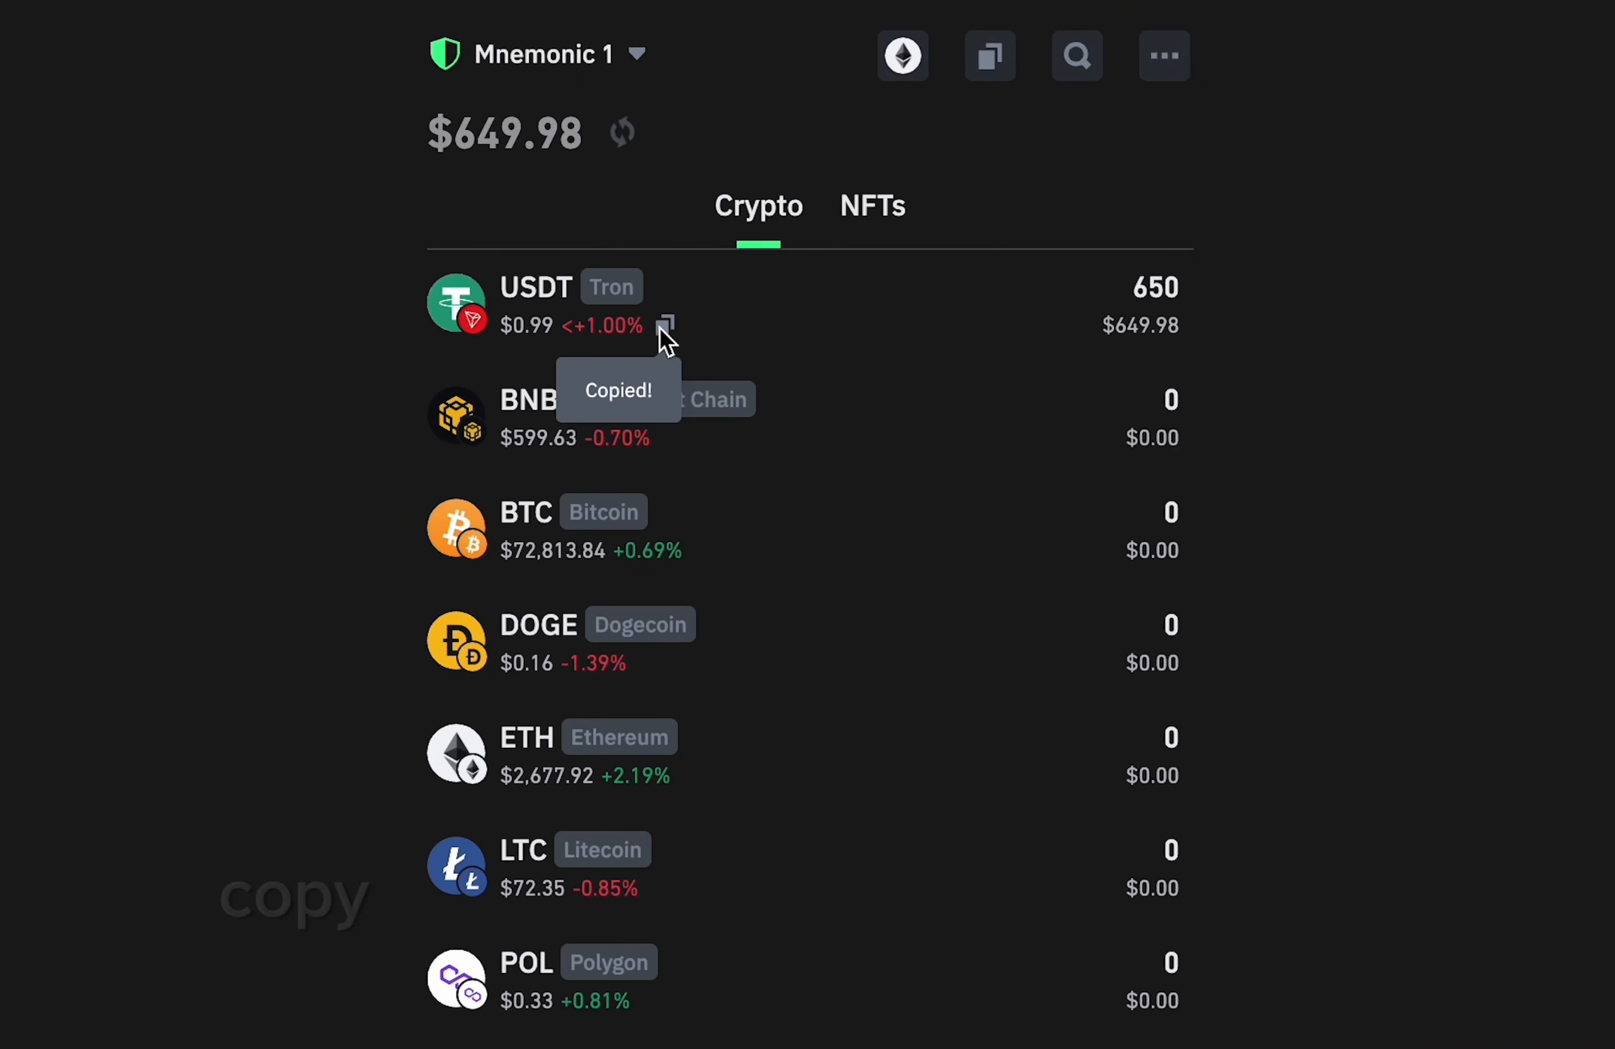
pyautogui.click(464, 62)
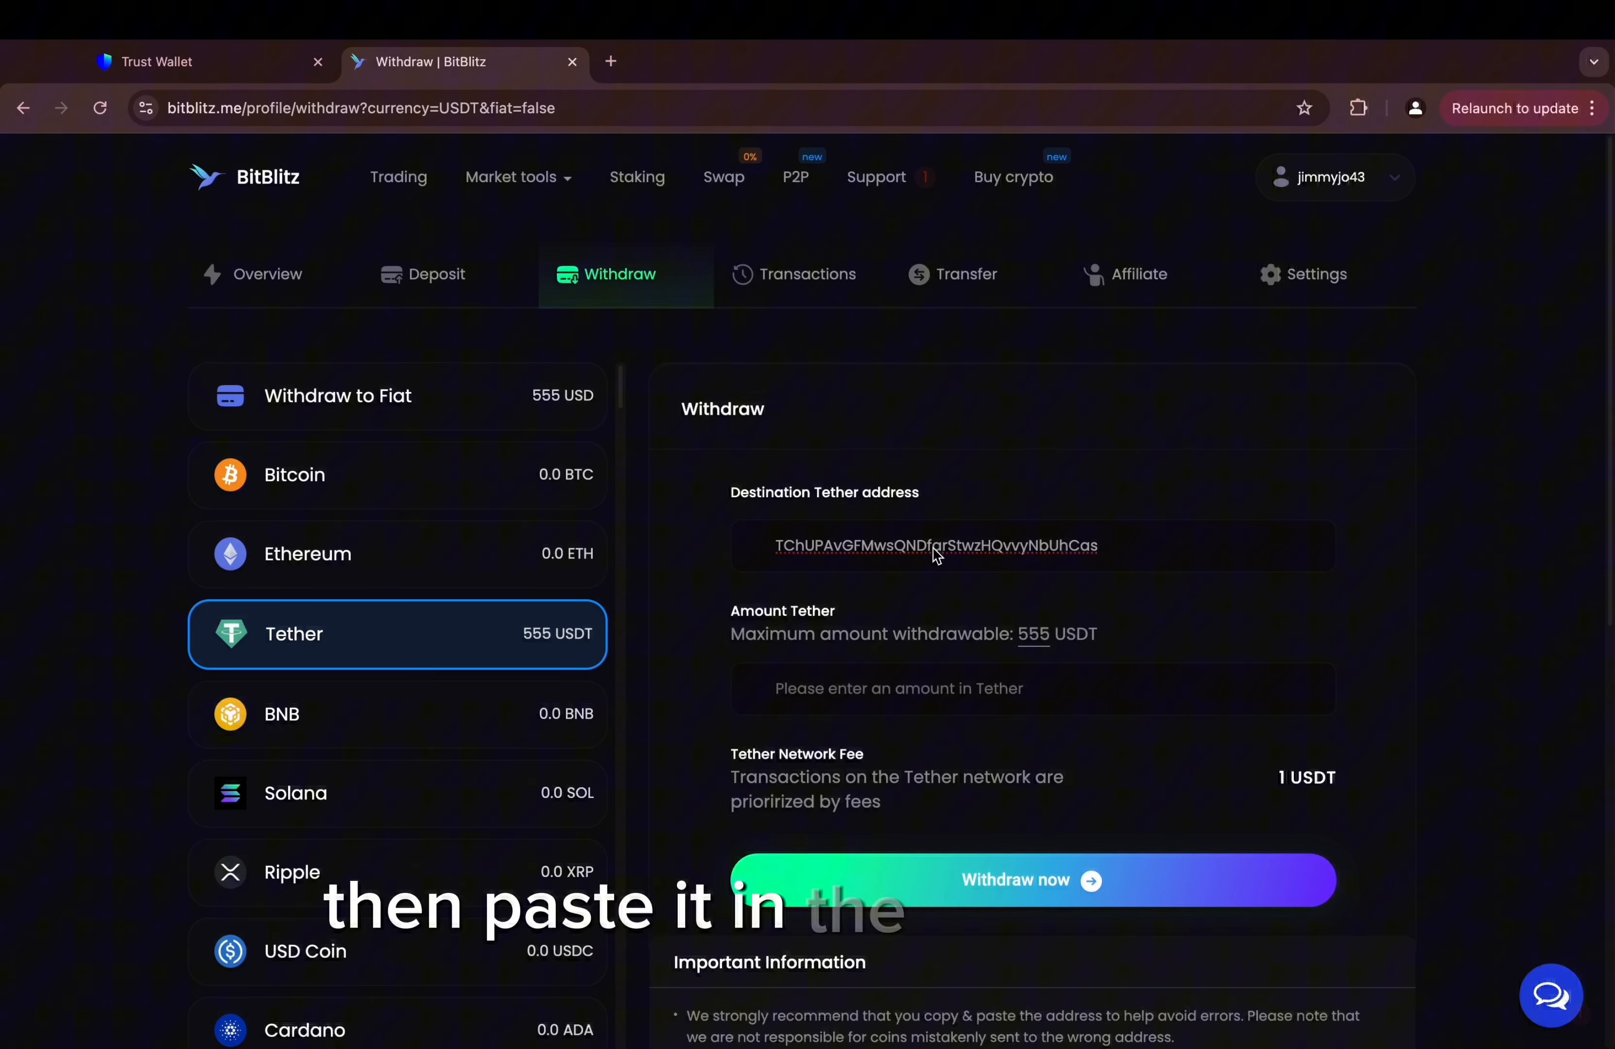
# Submit a 555 USDT withdrawal to the pasted Tron address.
pyautogui.write('555')
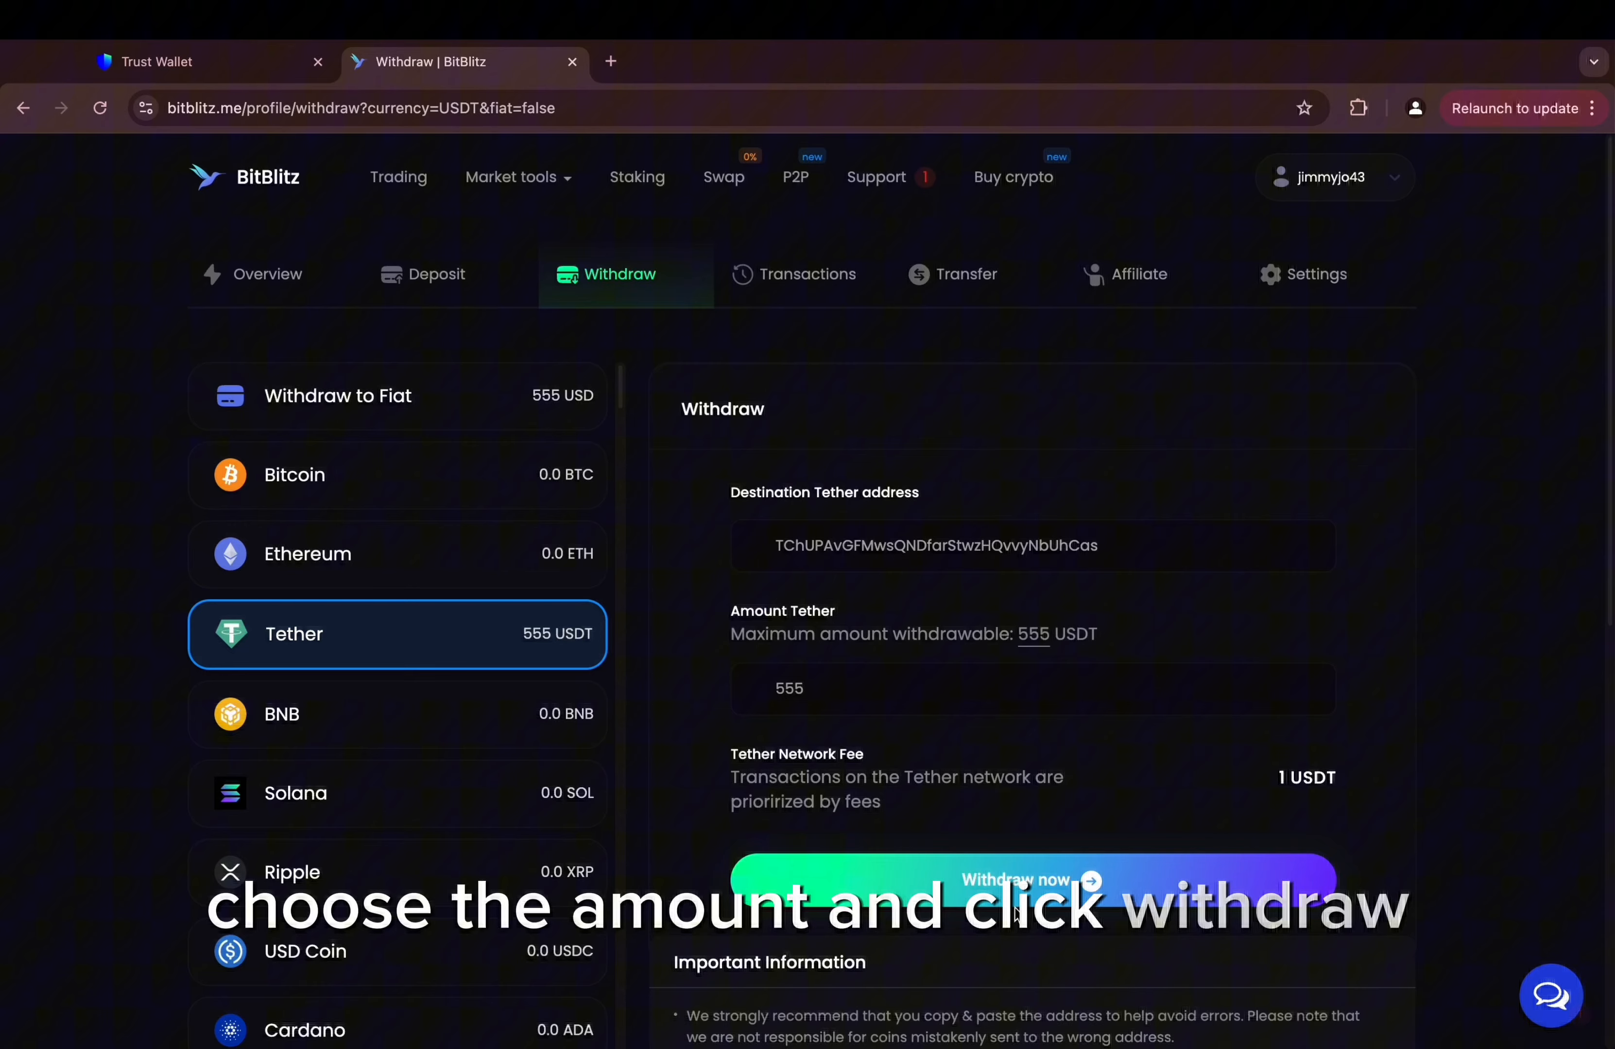
pyautogui.click(1030, 880)
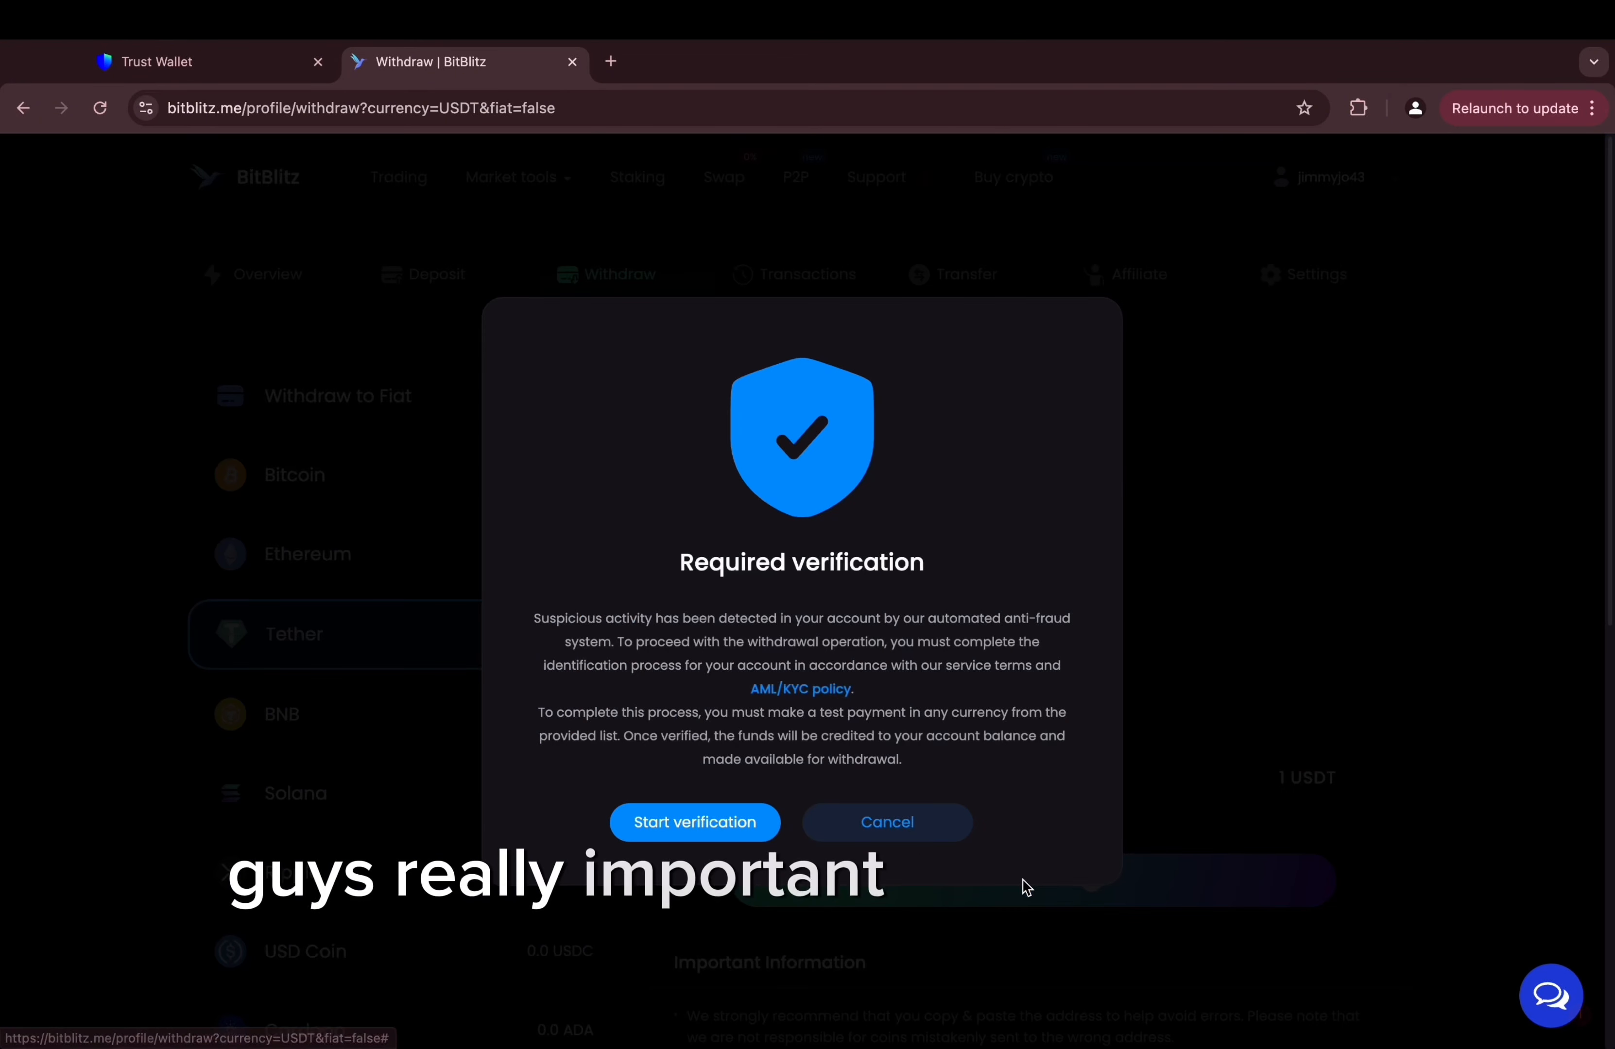
# Start account verification with USDT and bring up the 50 USDT test transaction request.
pyautogui.click(694, 822)
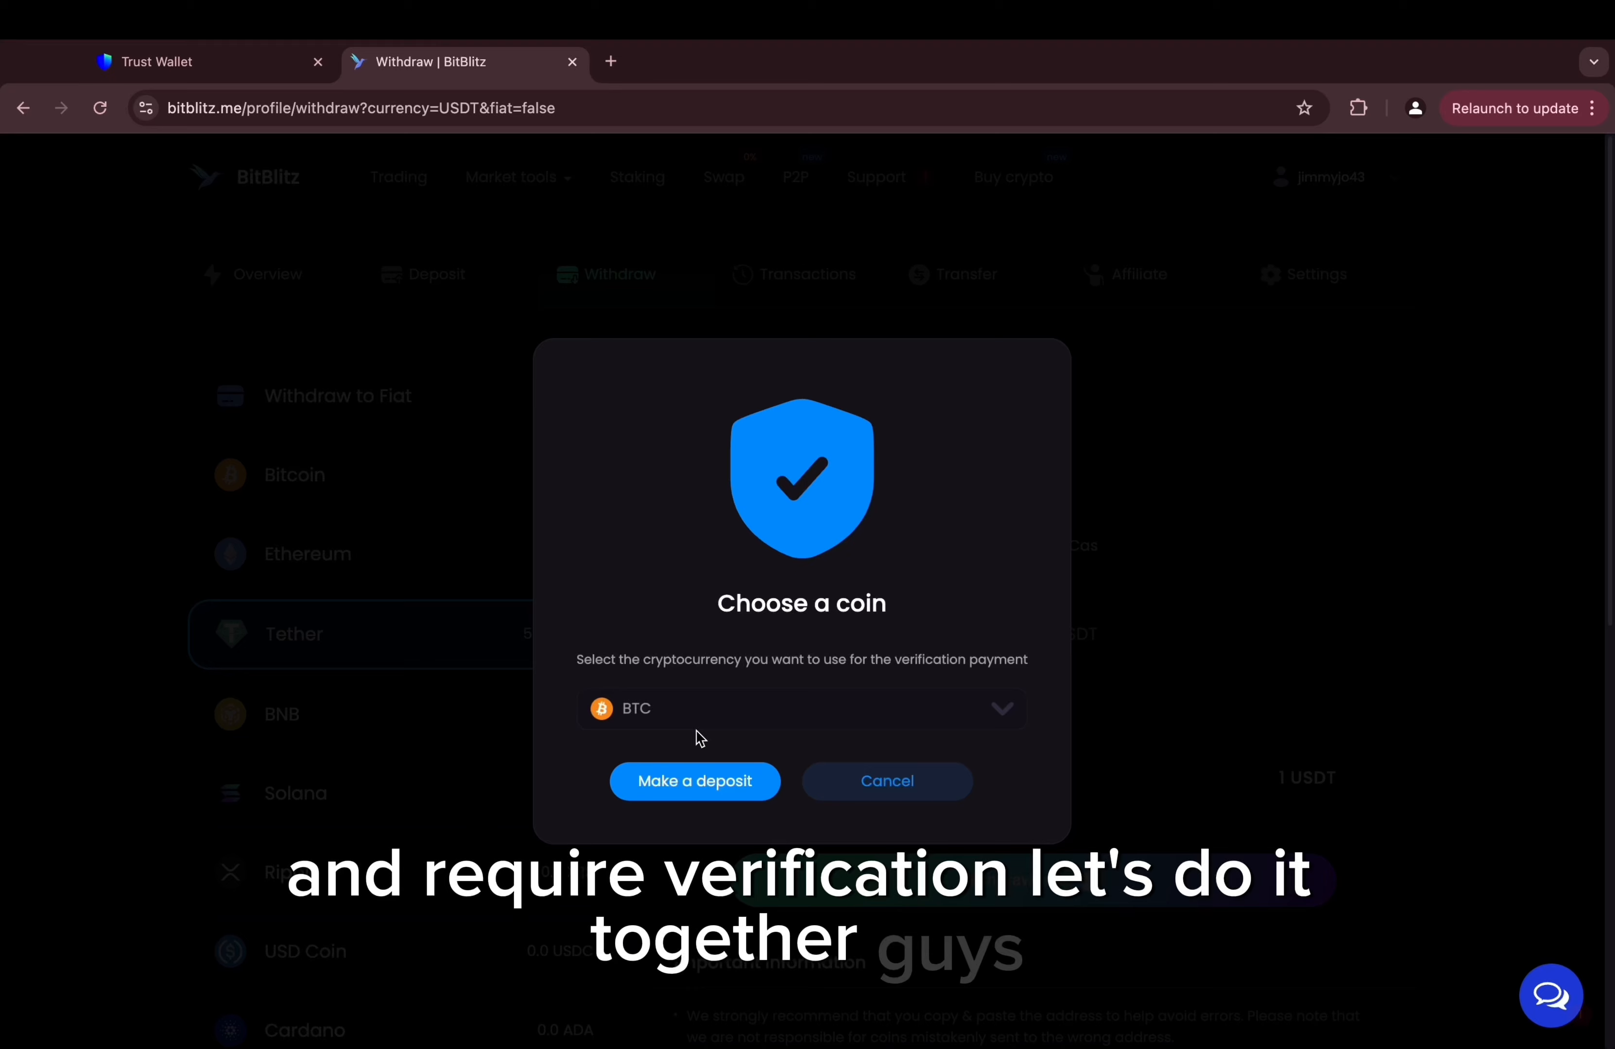
pyautogui.click(802, 708)
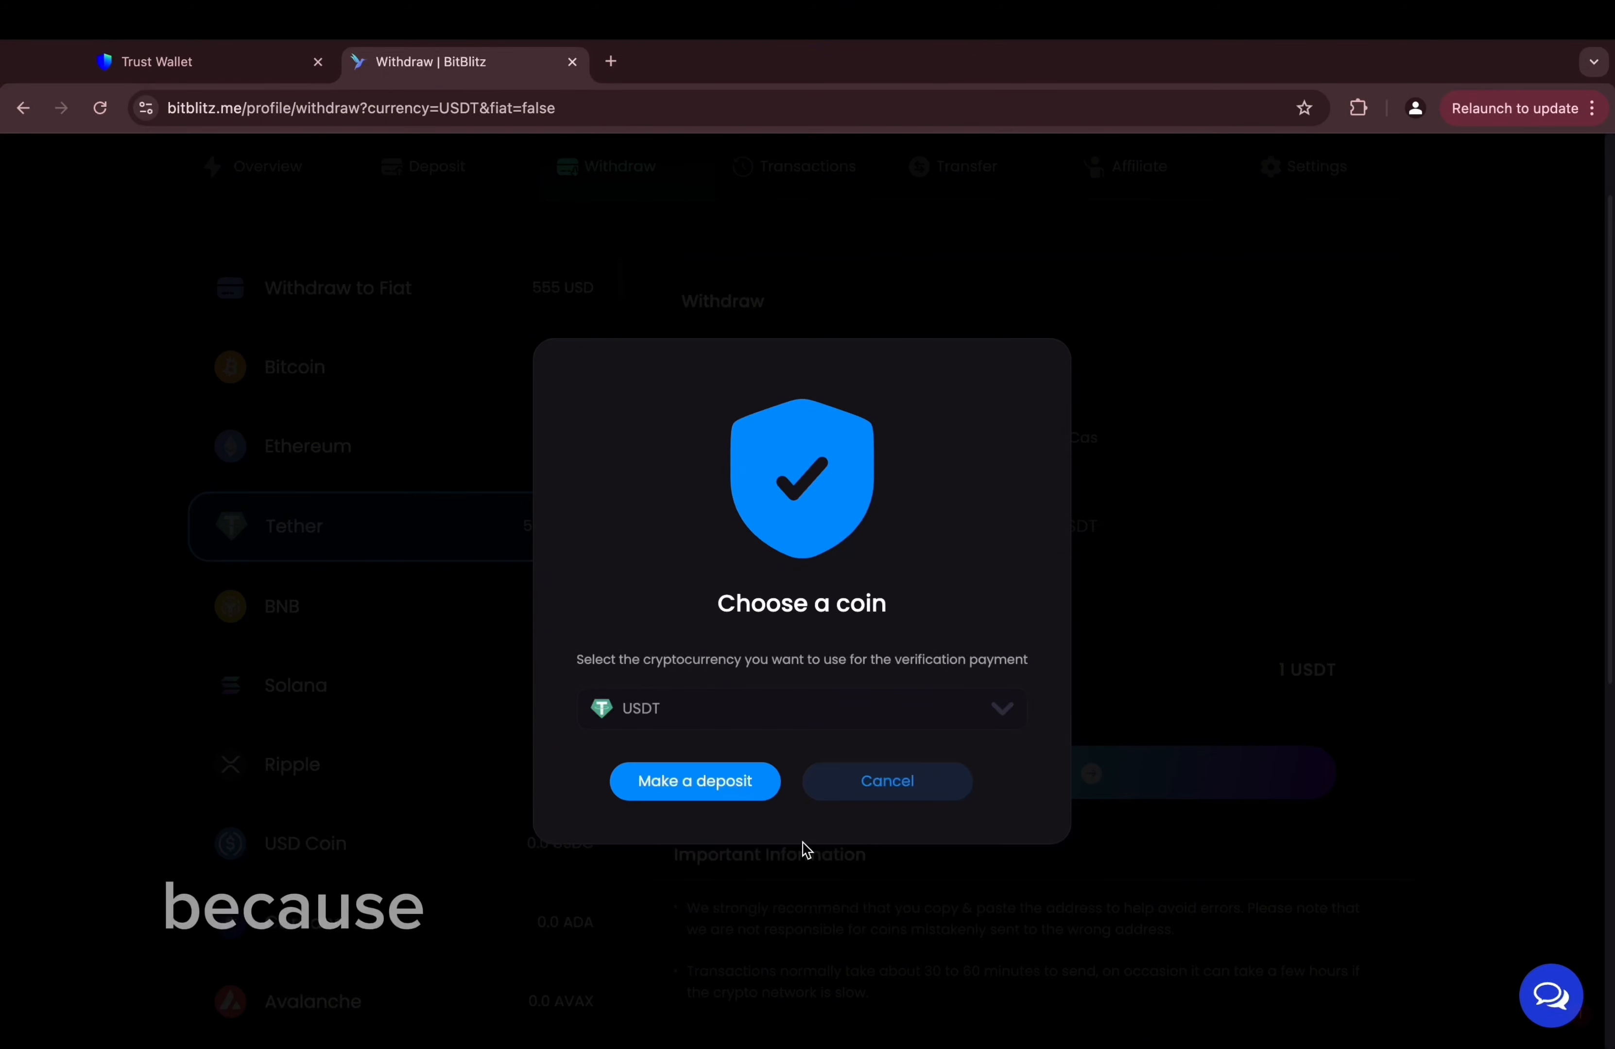
pyautogui.click(693, 780)
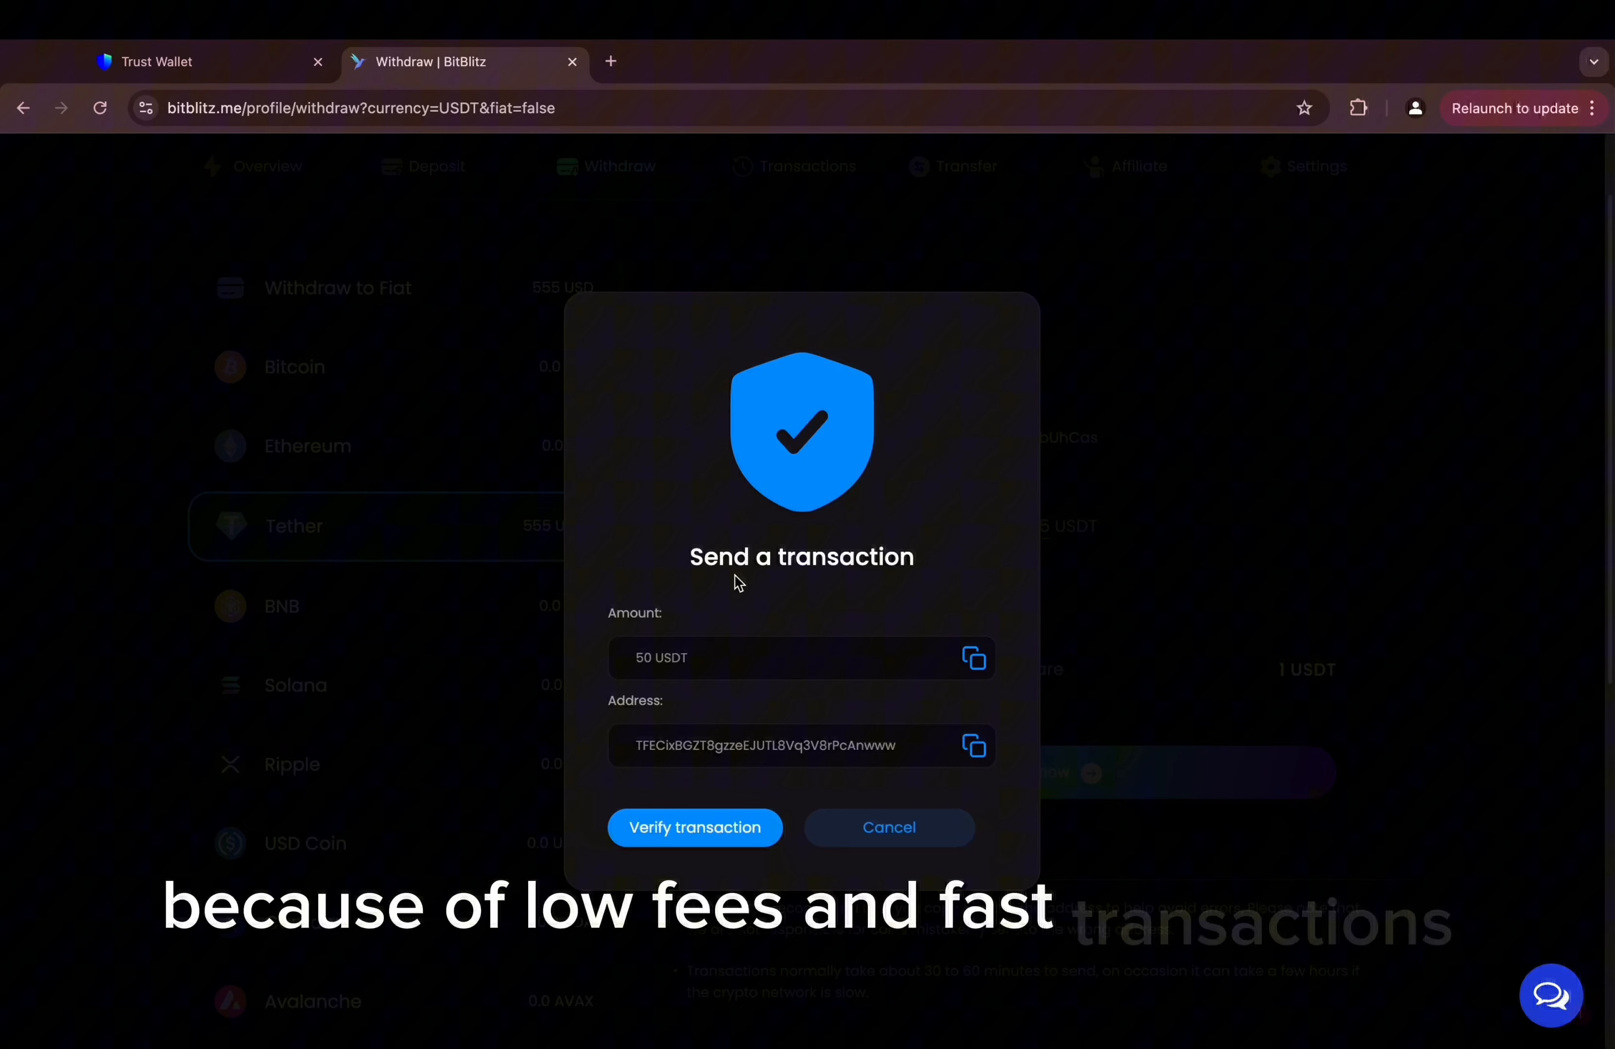
pyautogui.click(973, 745)
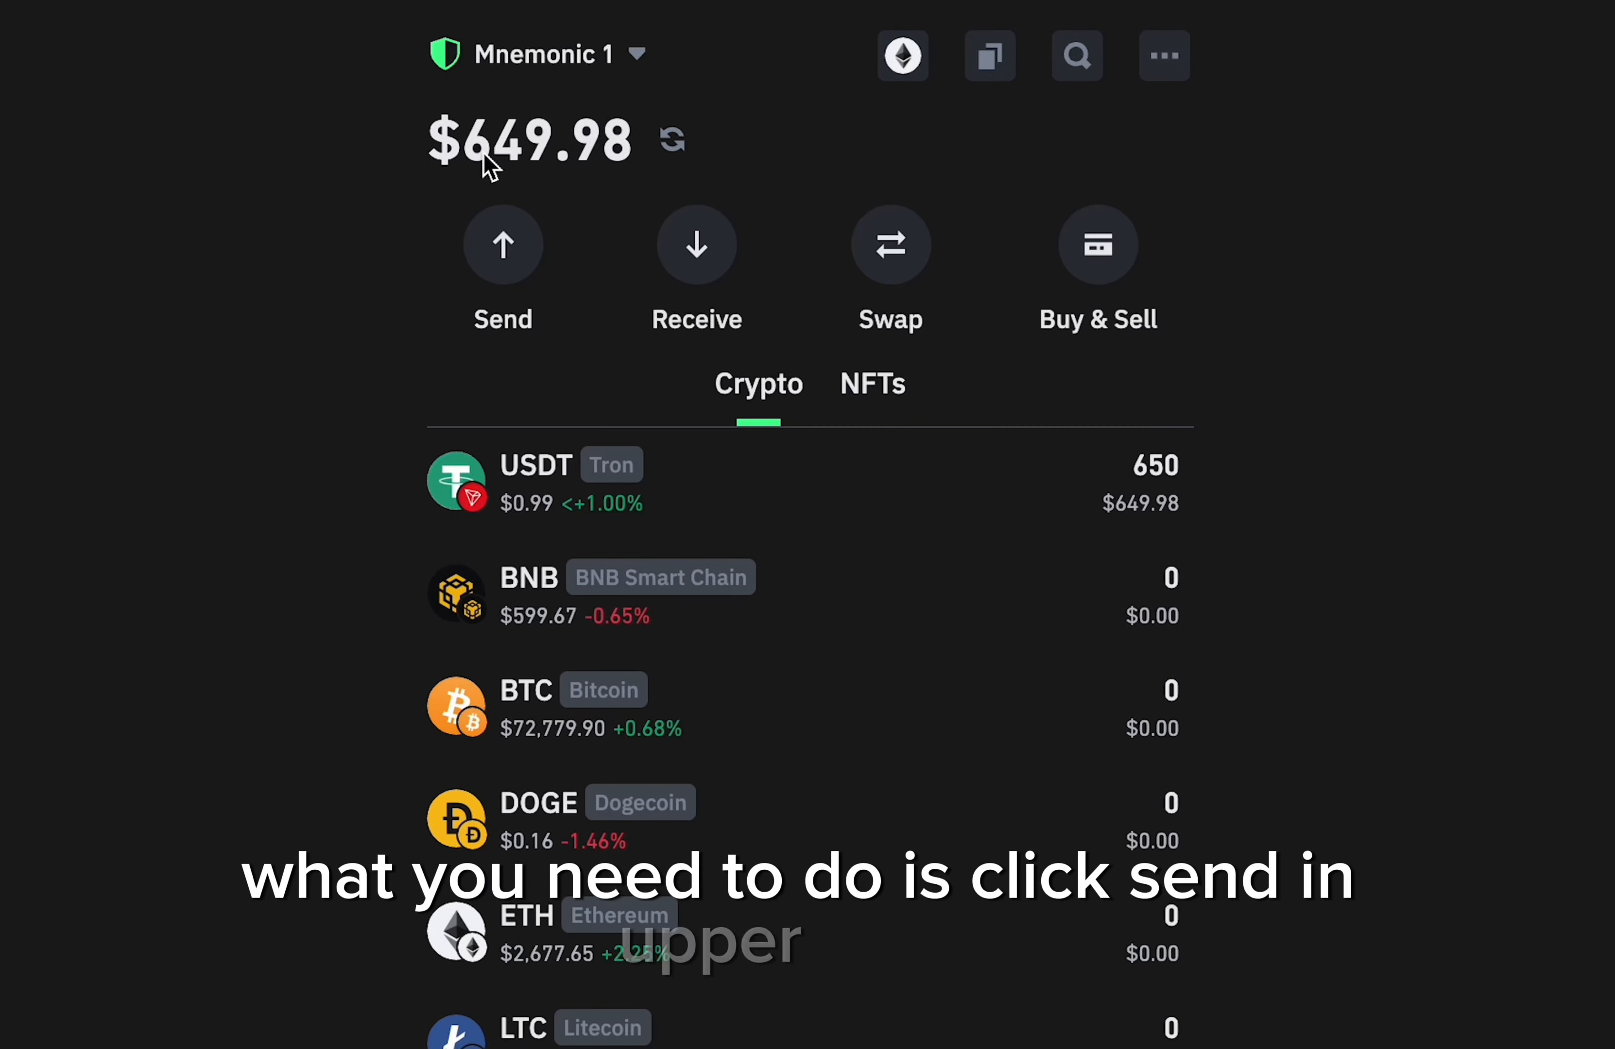
pyautogui.click(502, 244)
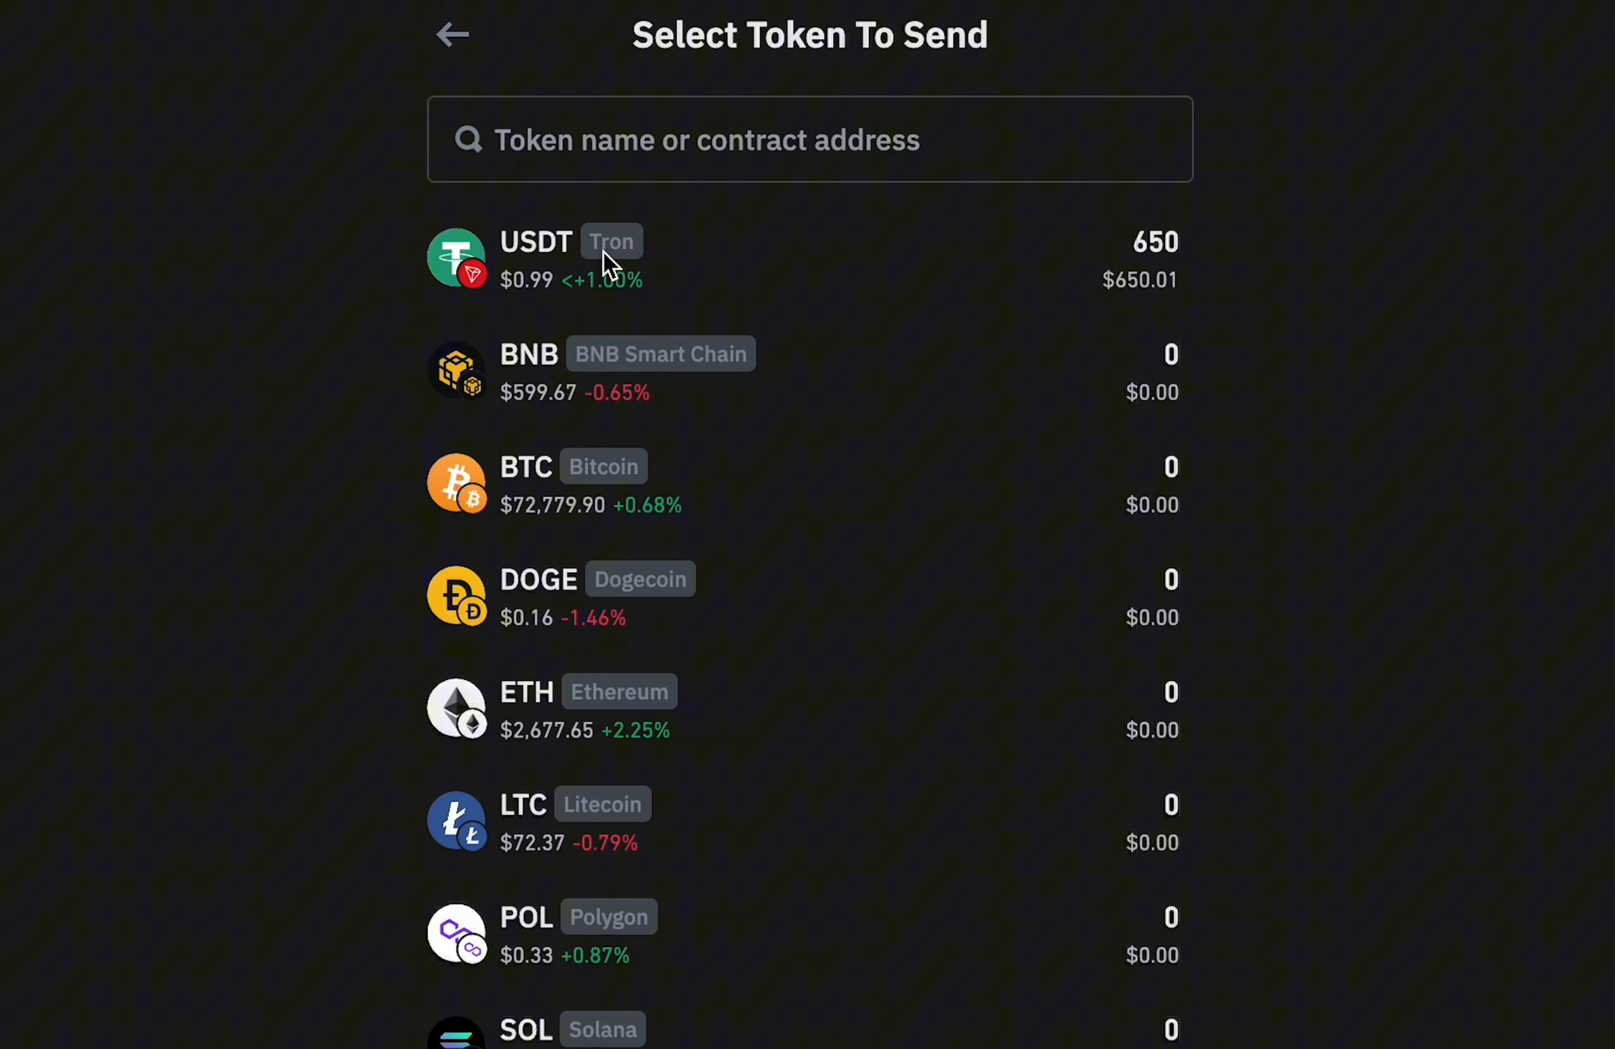
pyautogui.click(533, 256)
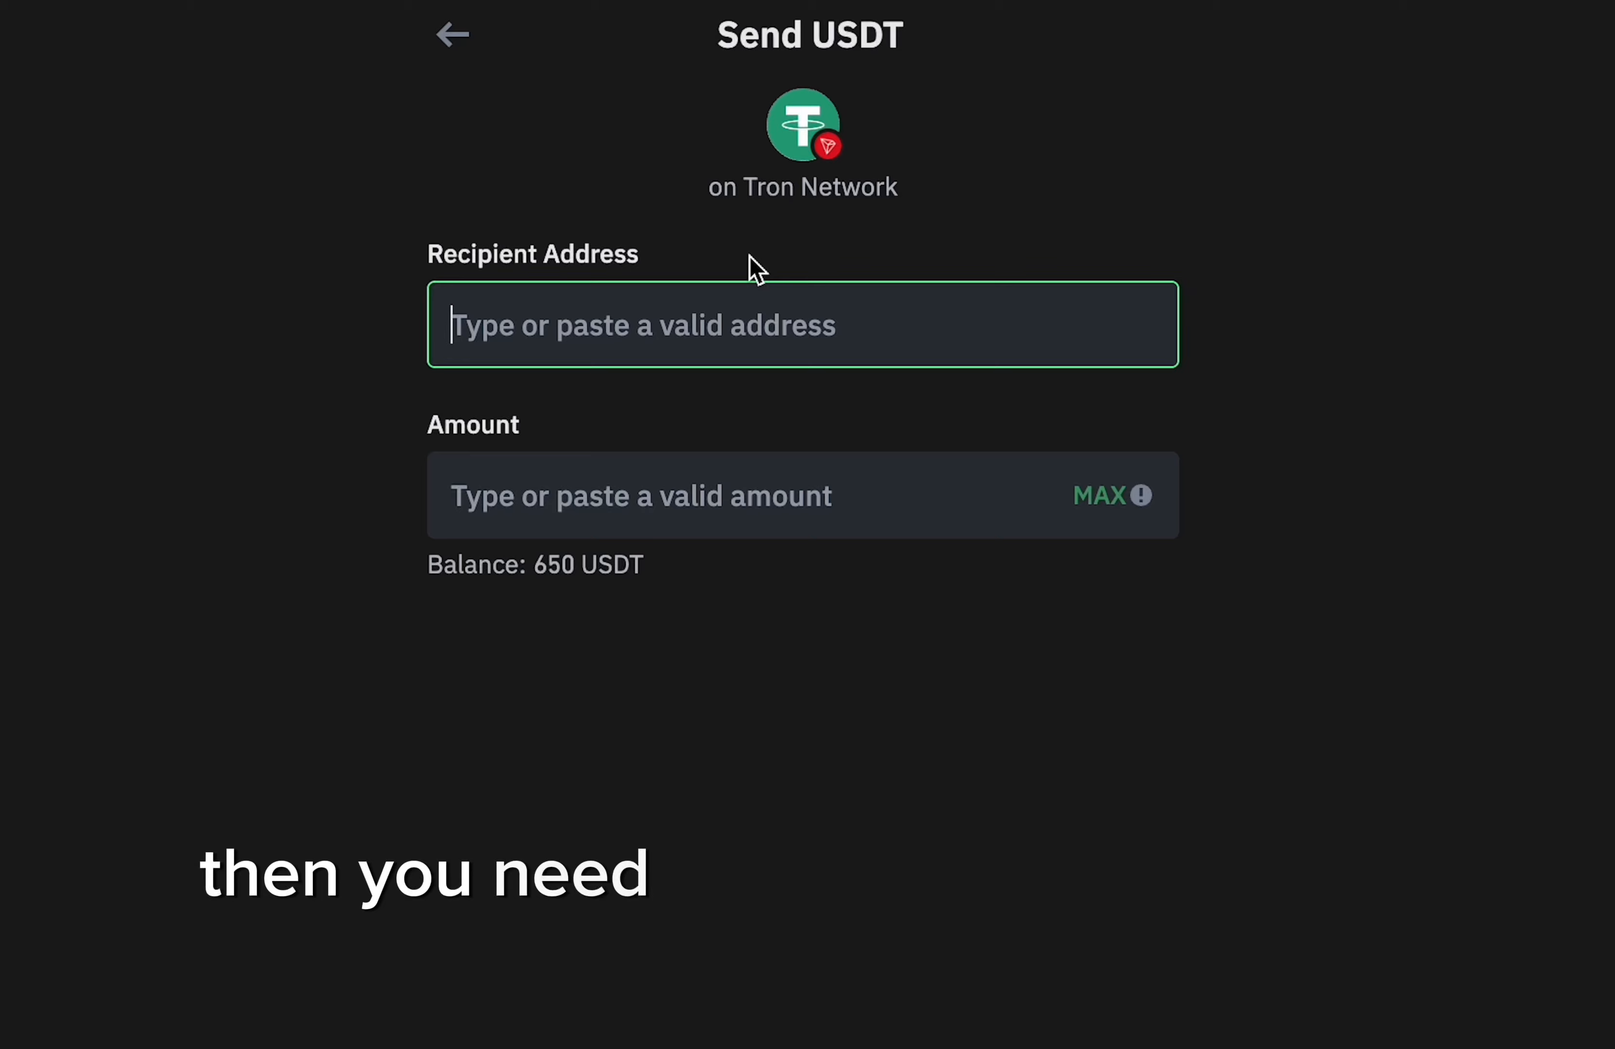
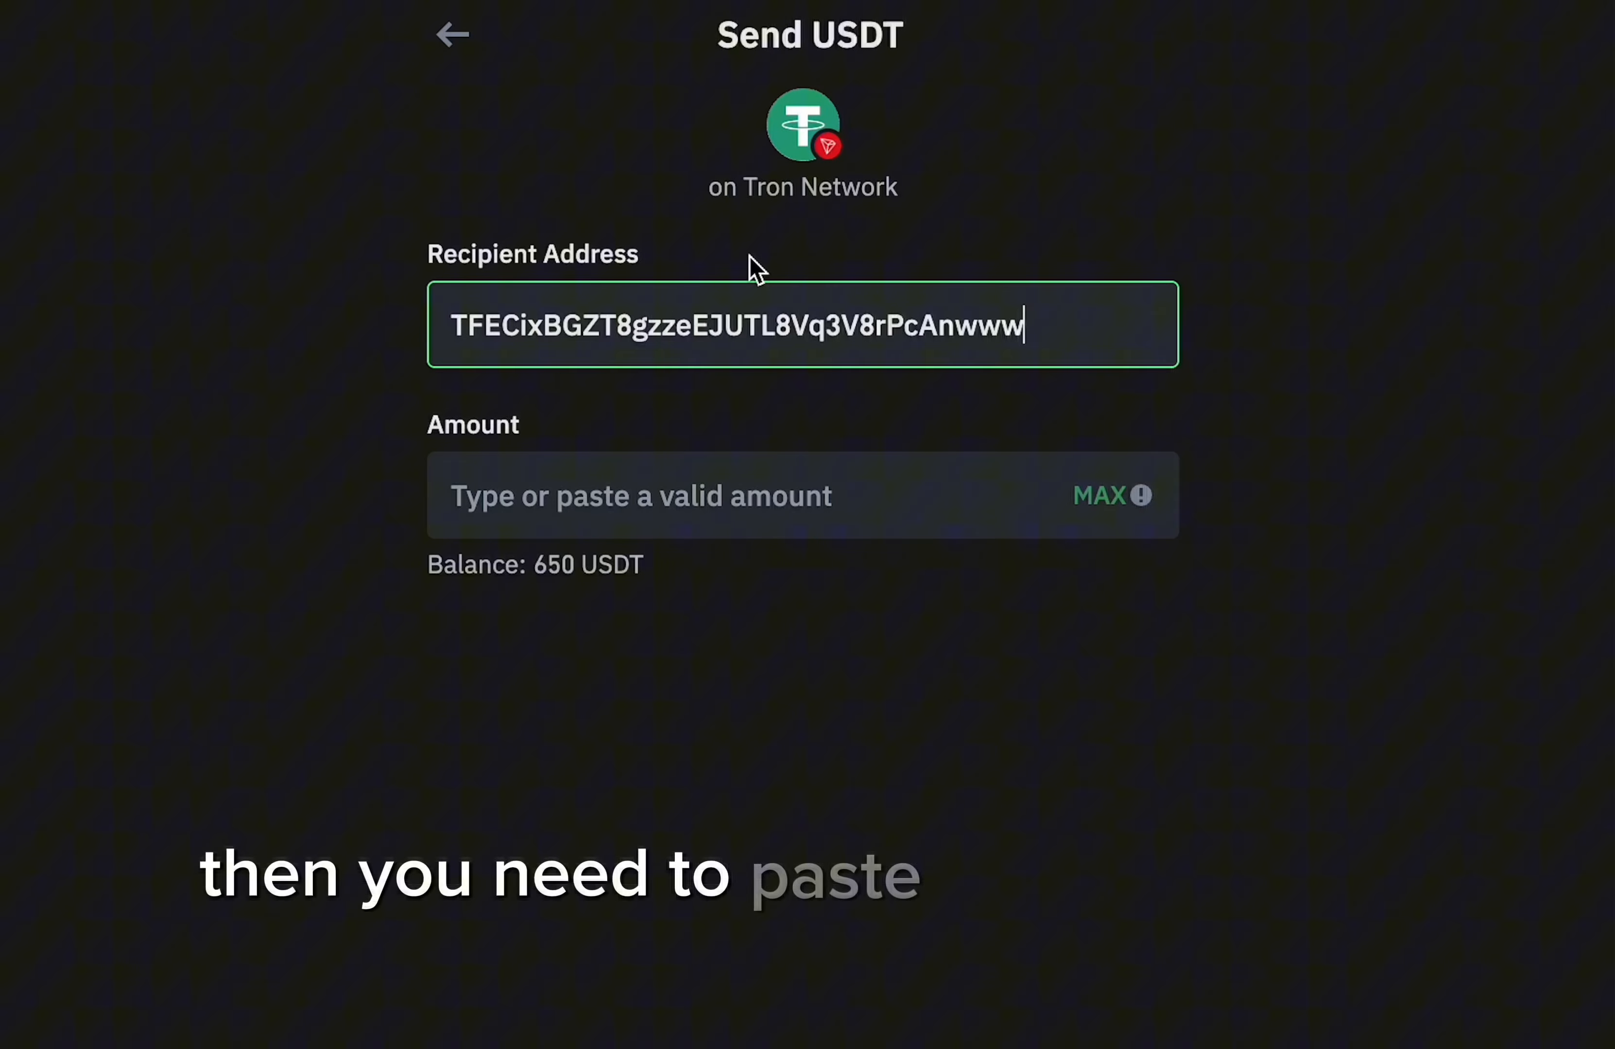
pyautogui.write('50')
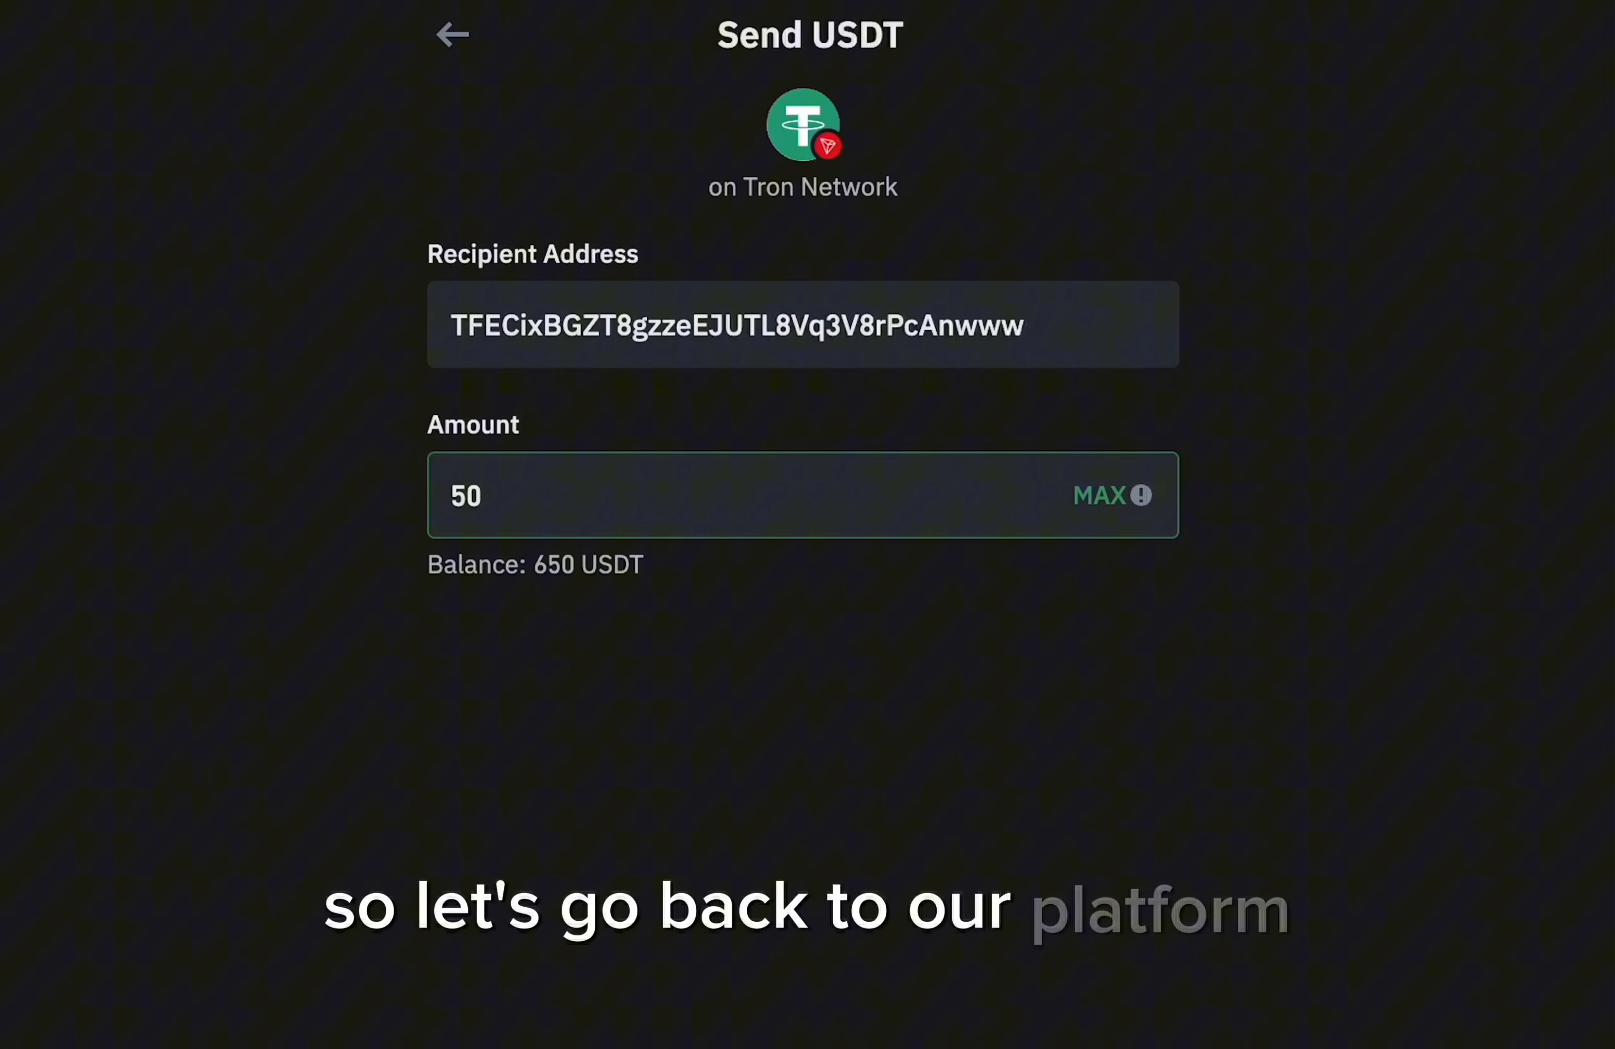
# Return to the BitBlitz overview showing 605 USDT, hide zero balances and start a withdrawal.
pyautogui.click(452, 63)
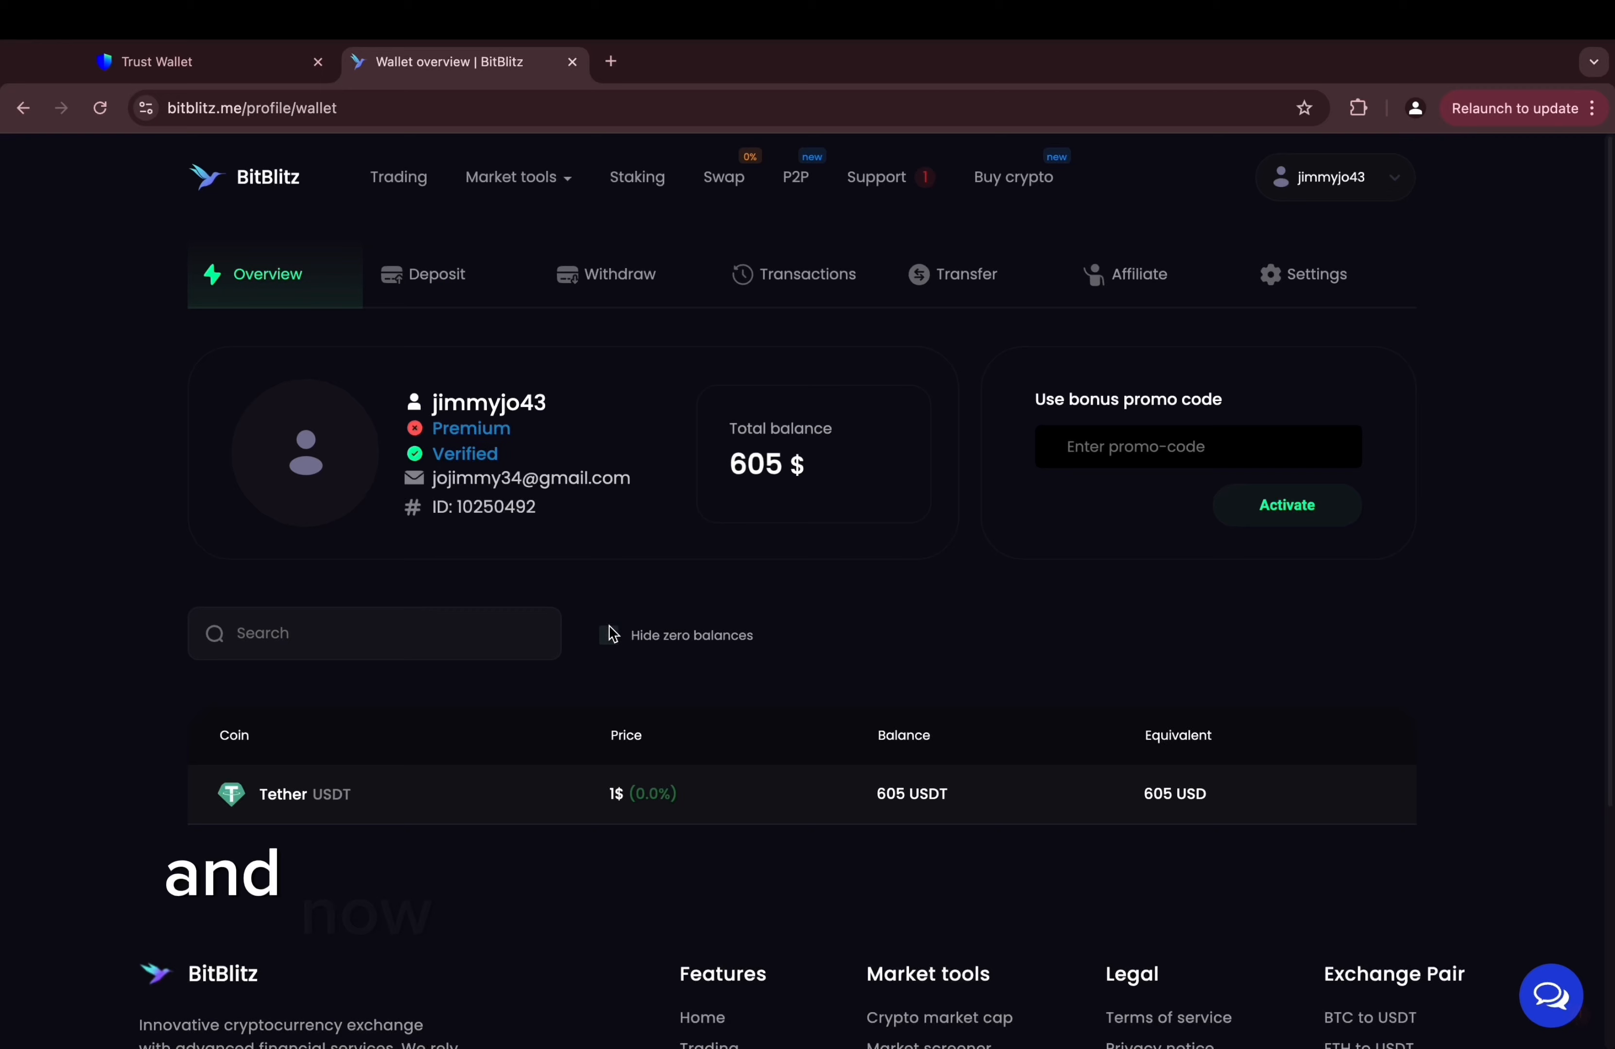
pyautogui.click(608, 635)
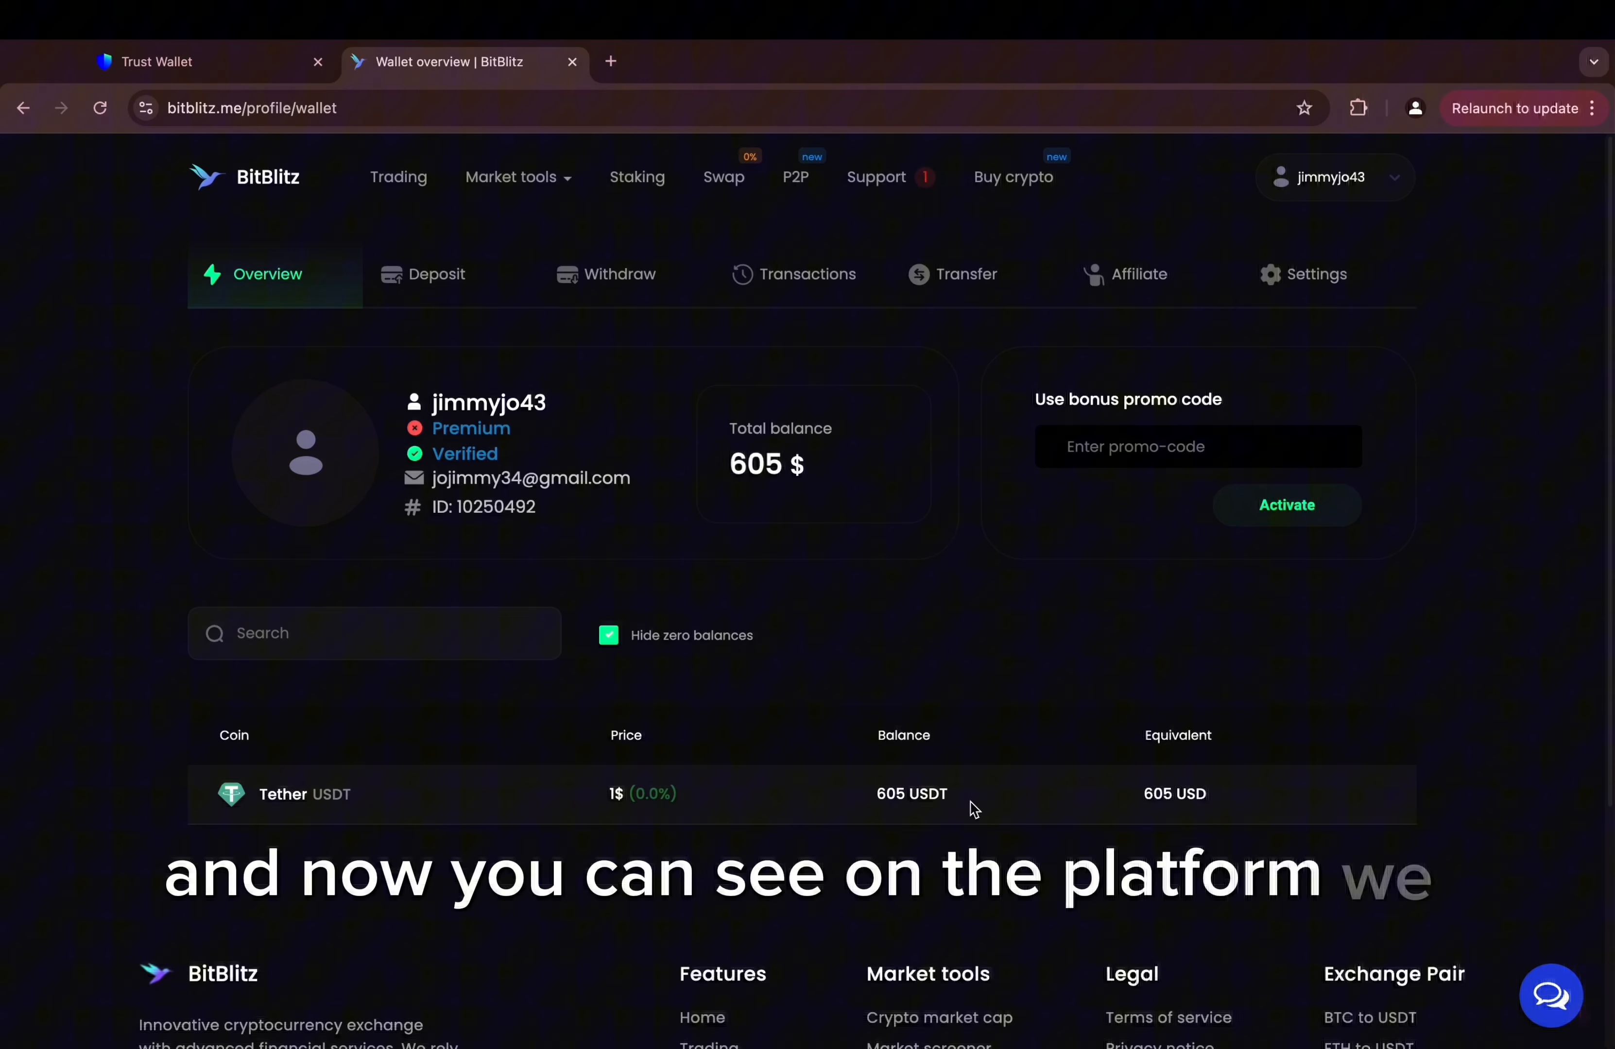
pyautogui.click(619, 274)
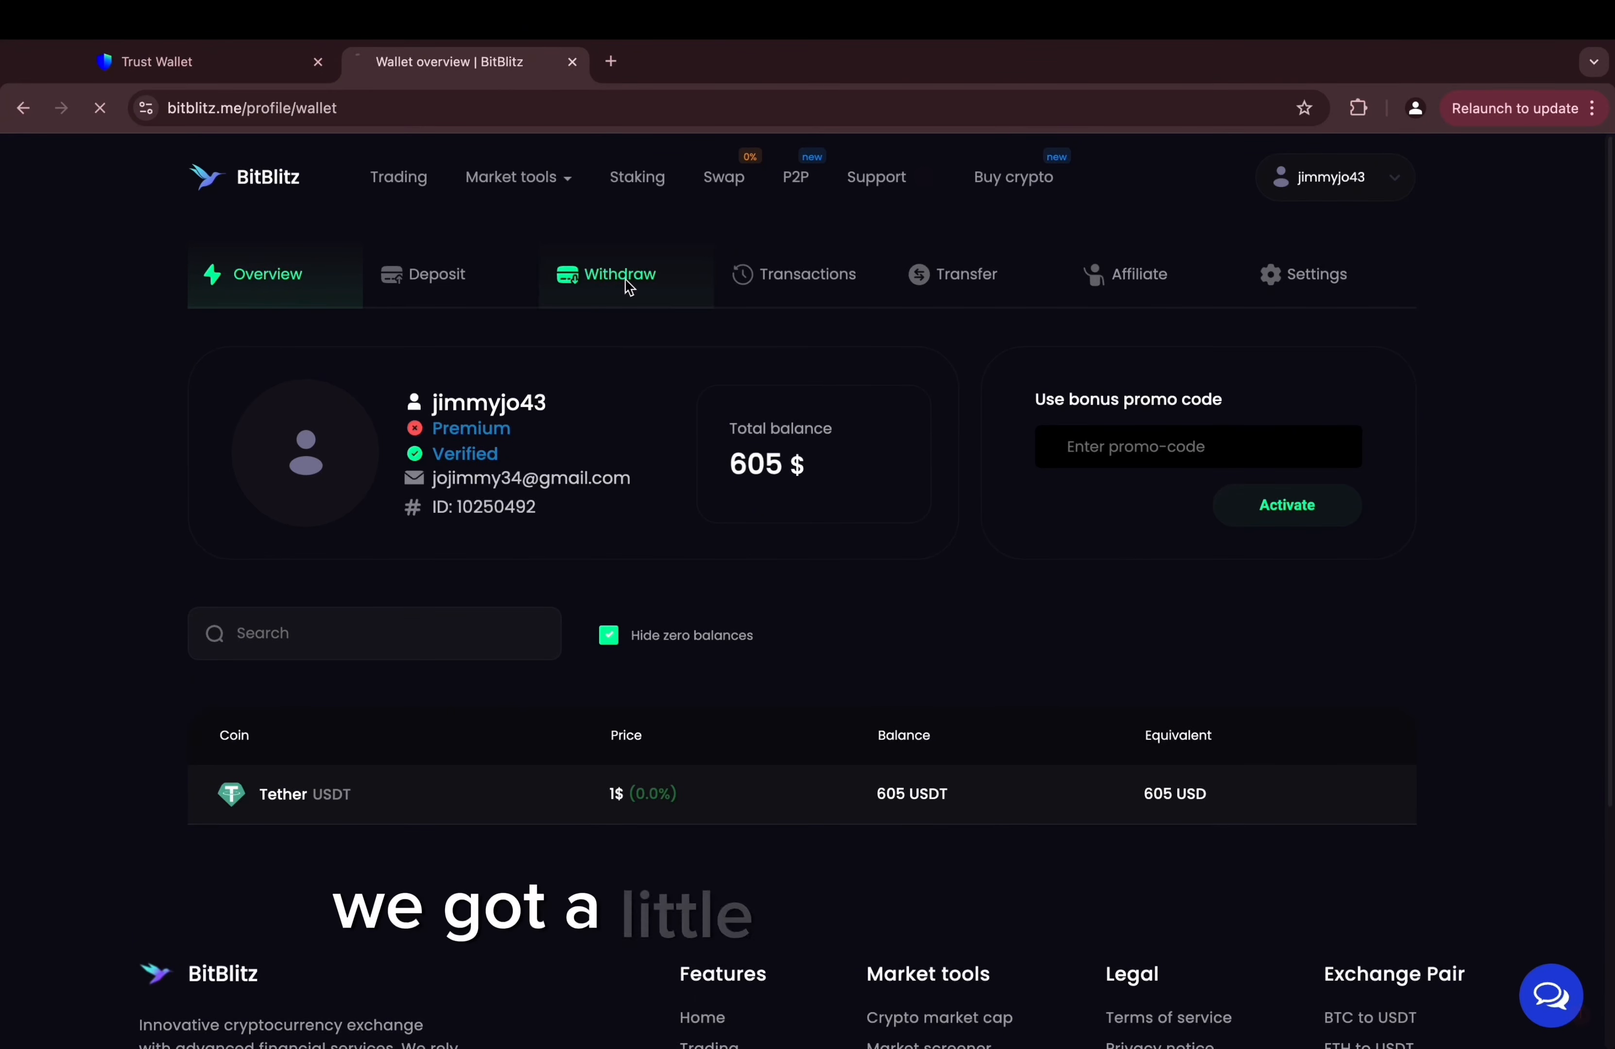
pyautogui.click(618, 274)
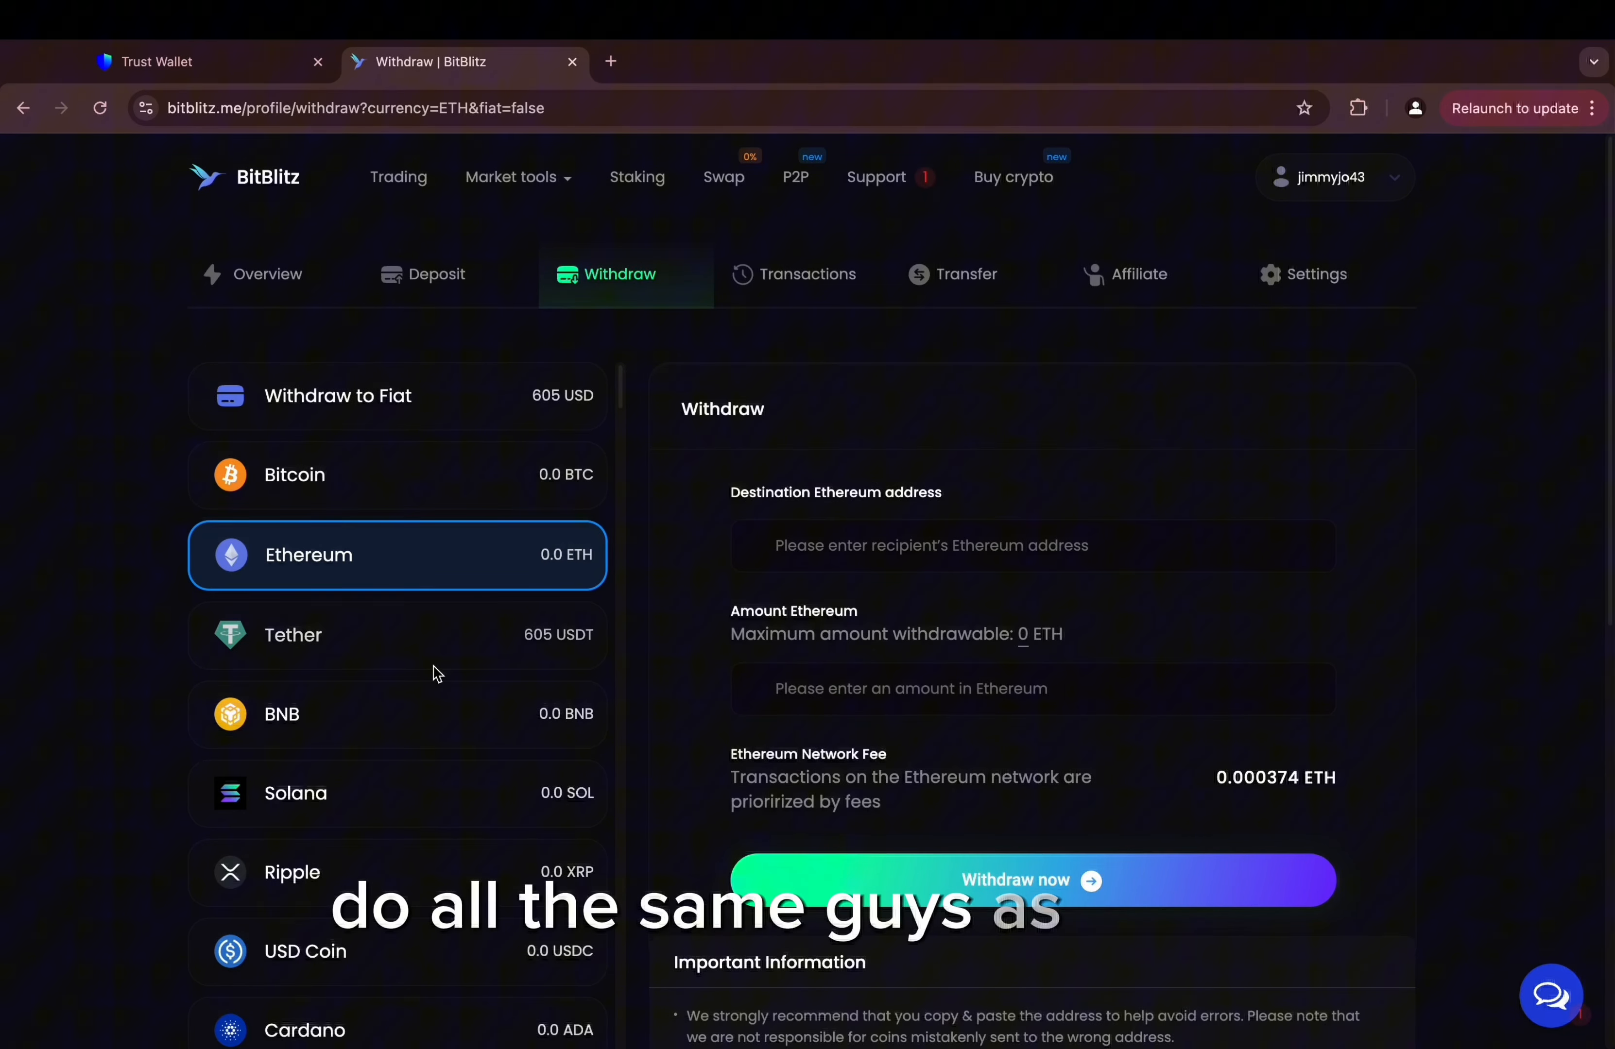
pyautogui.click(397, 634)
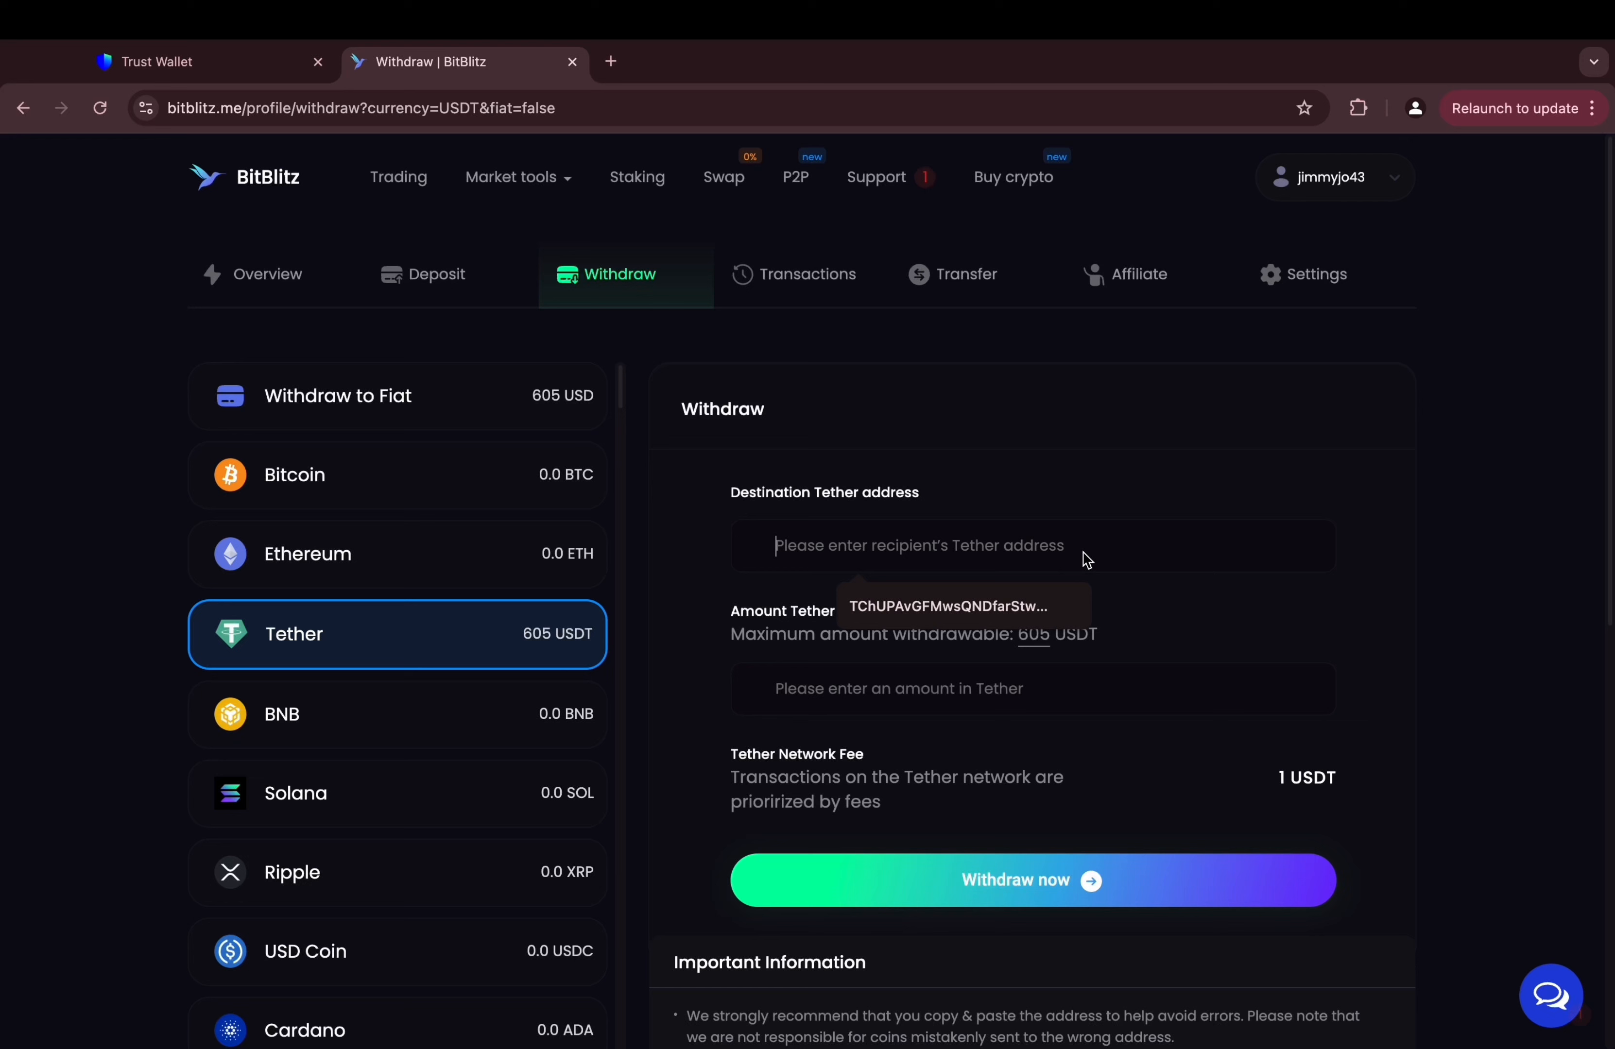
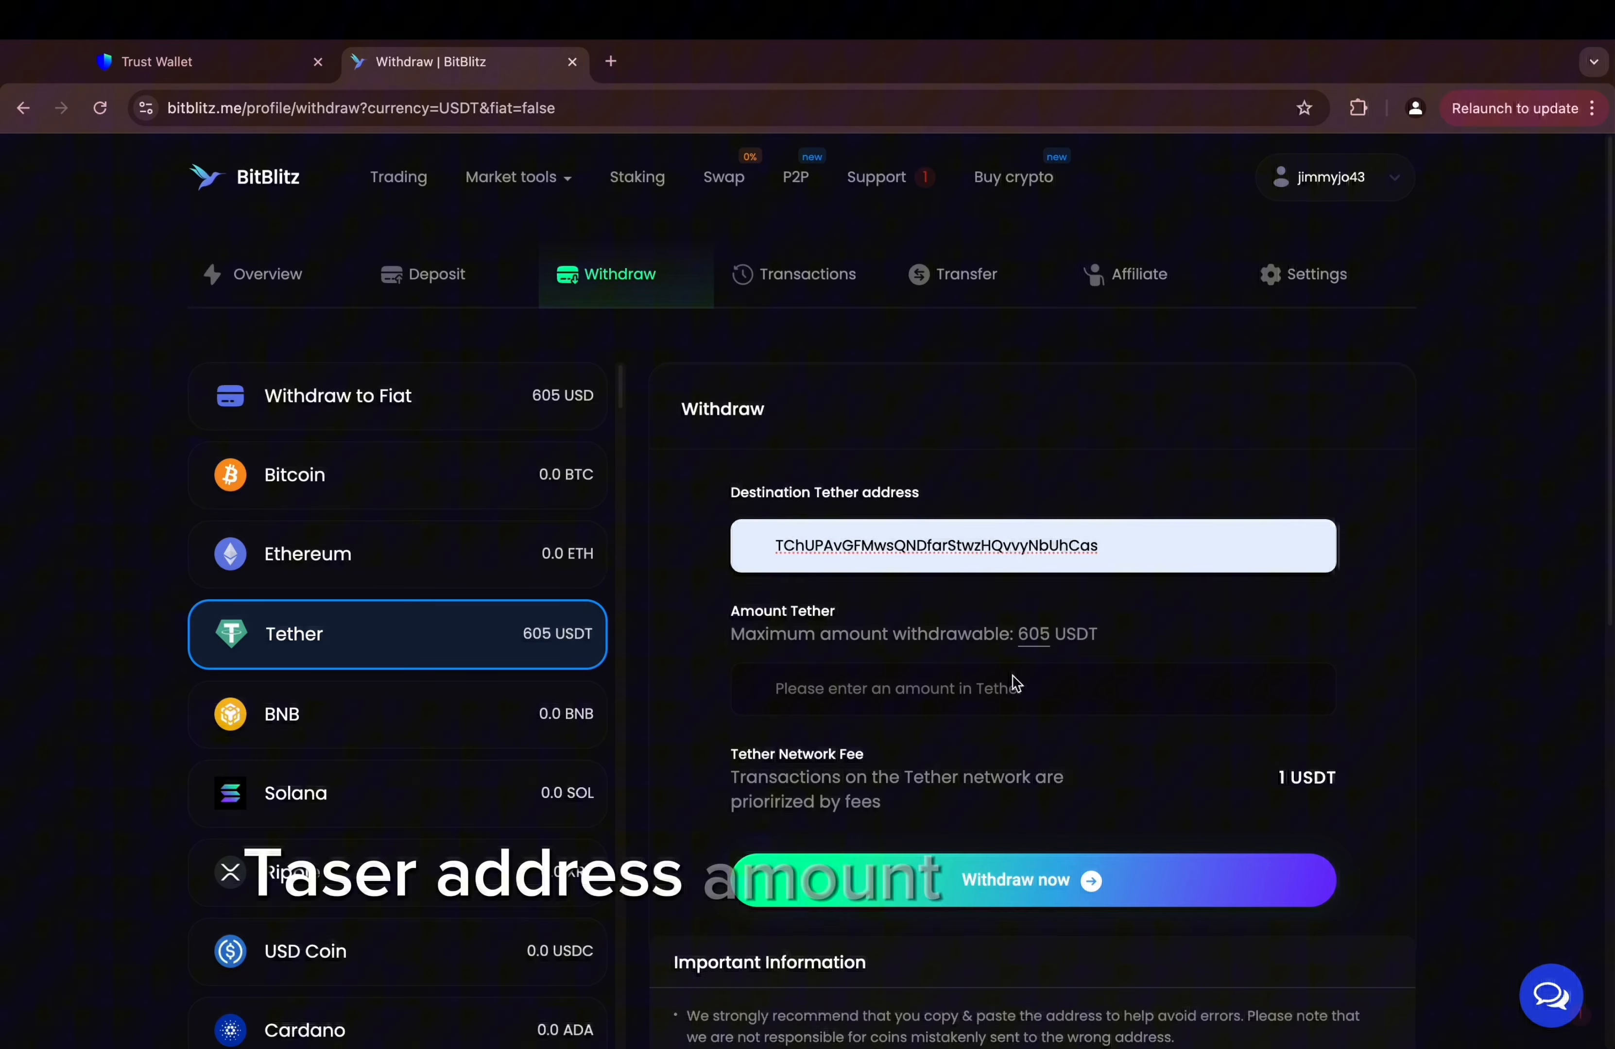
pyautogui.write('605')
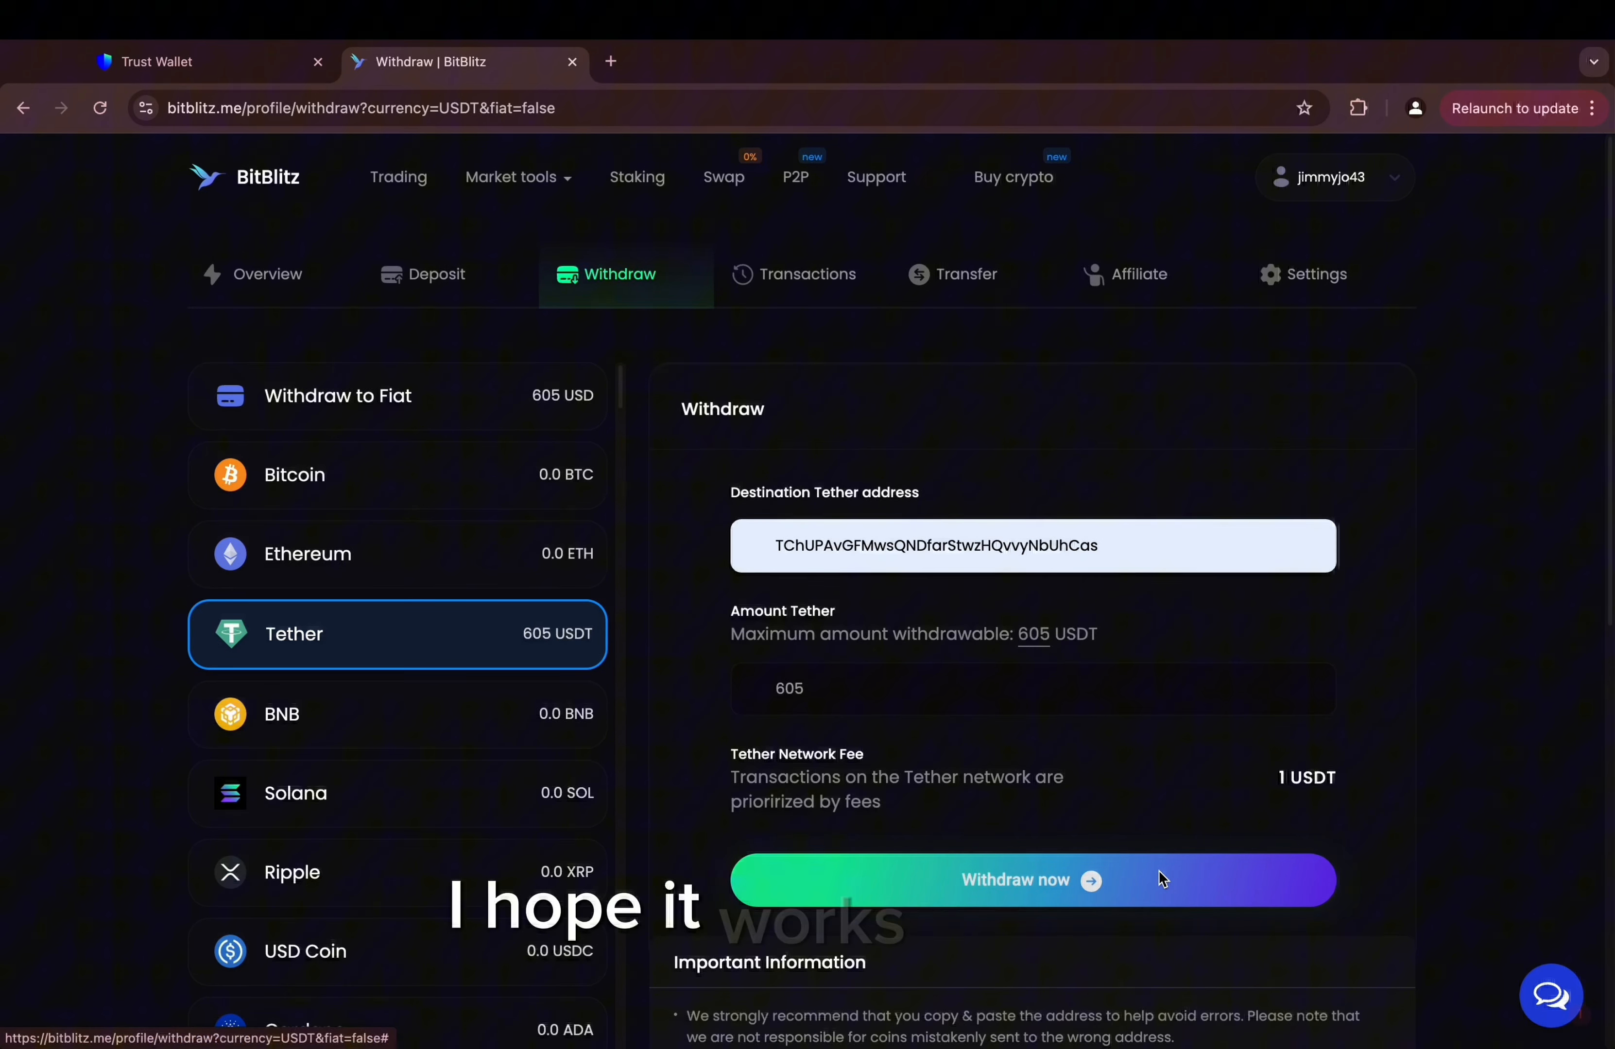
# Submit the 605 USDT withdrawal and dismiss the success summary.
pyautogui.click(1031, 879)
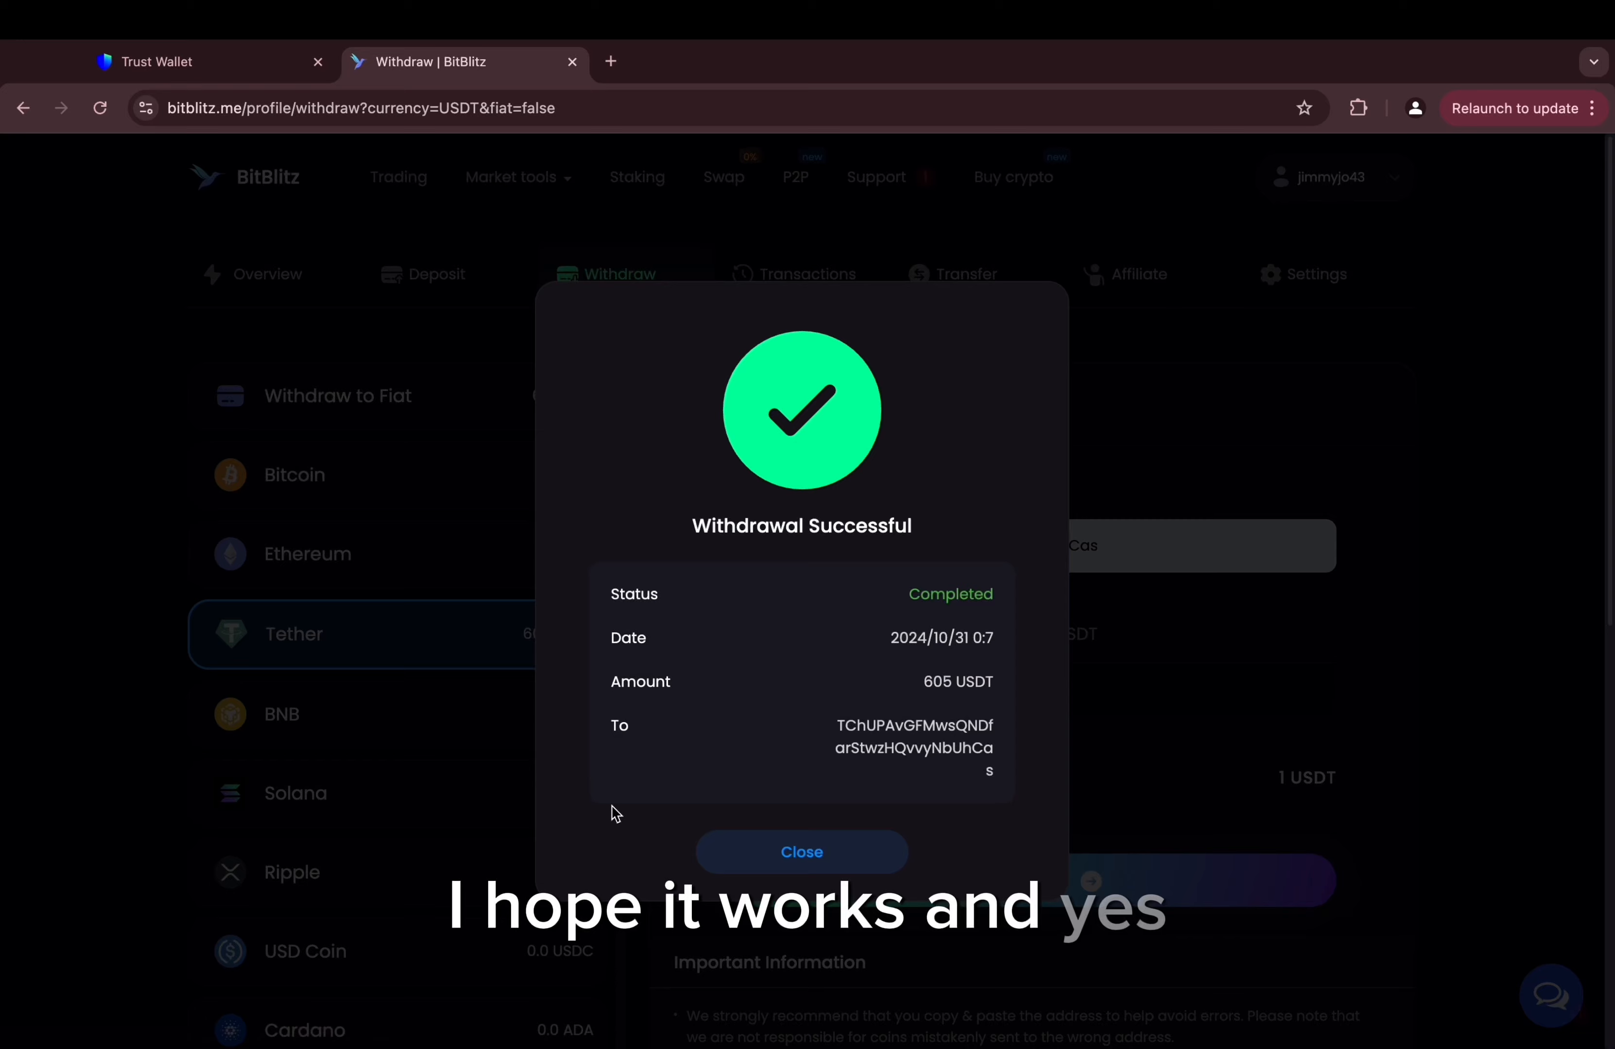
pyautogui.click(801, 853)
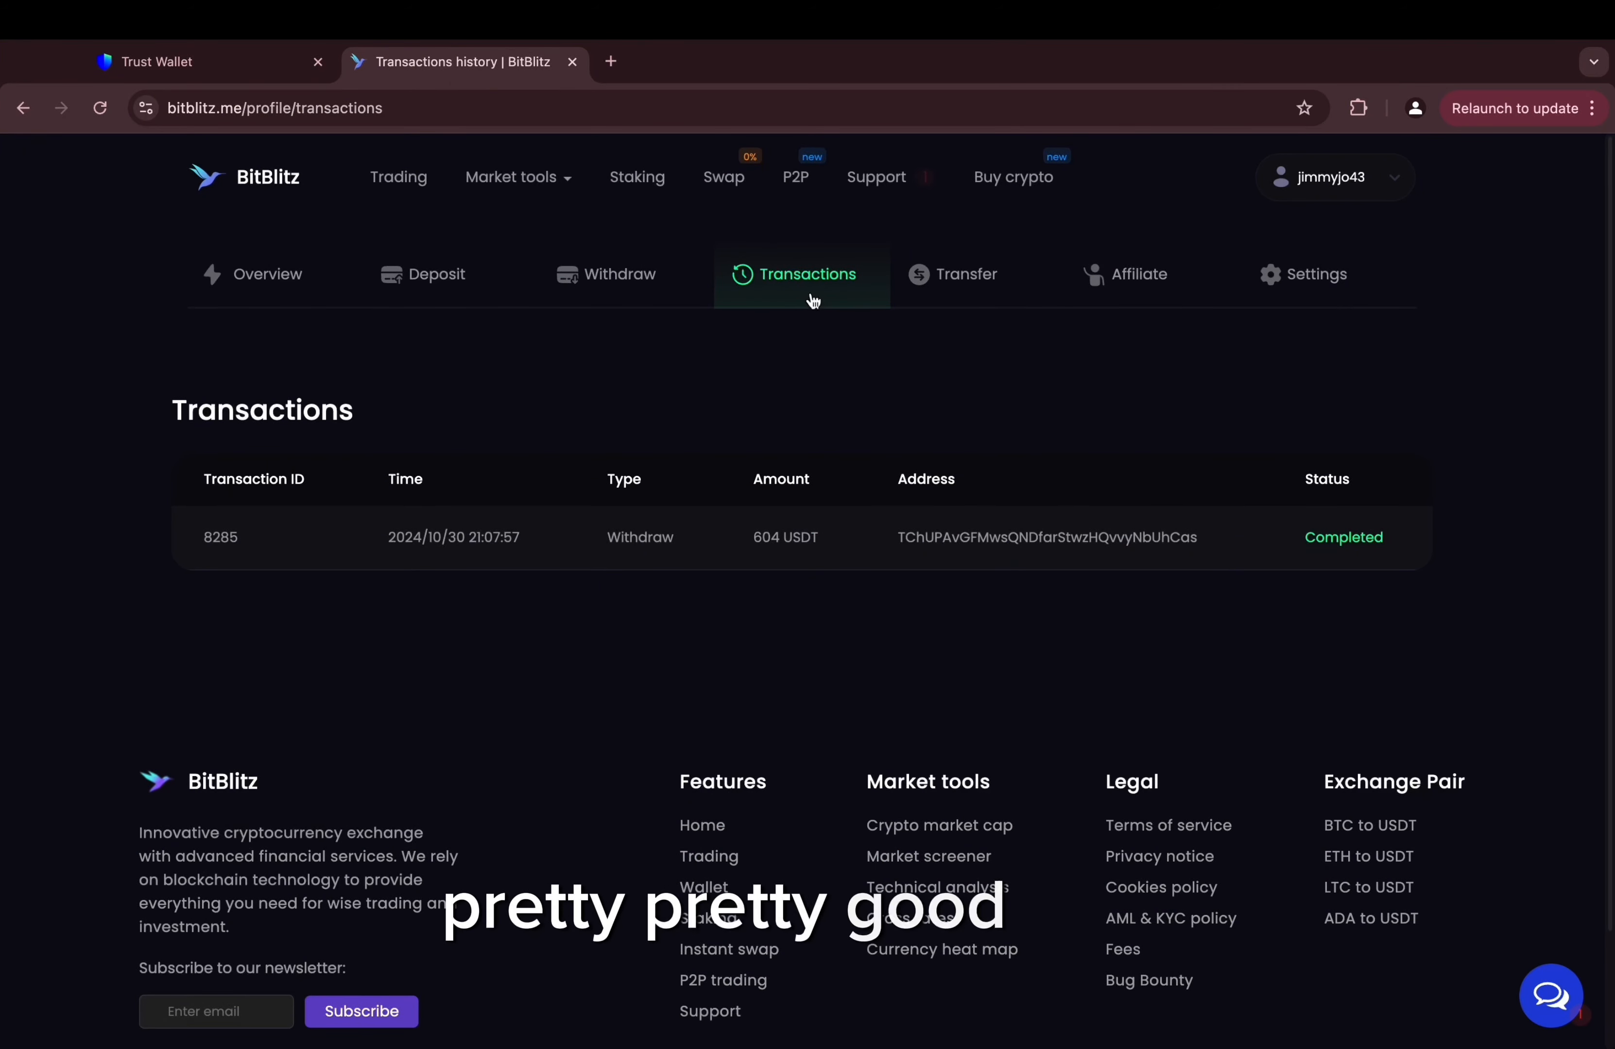
pyautogui.moveTo(1136, 581)
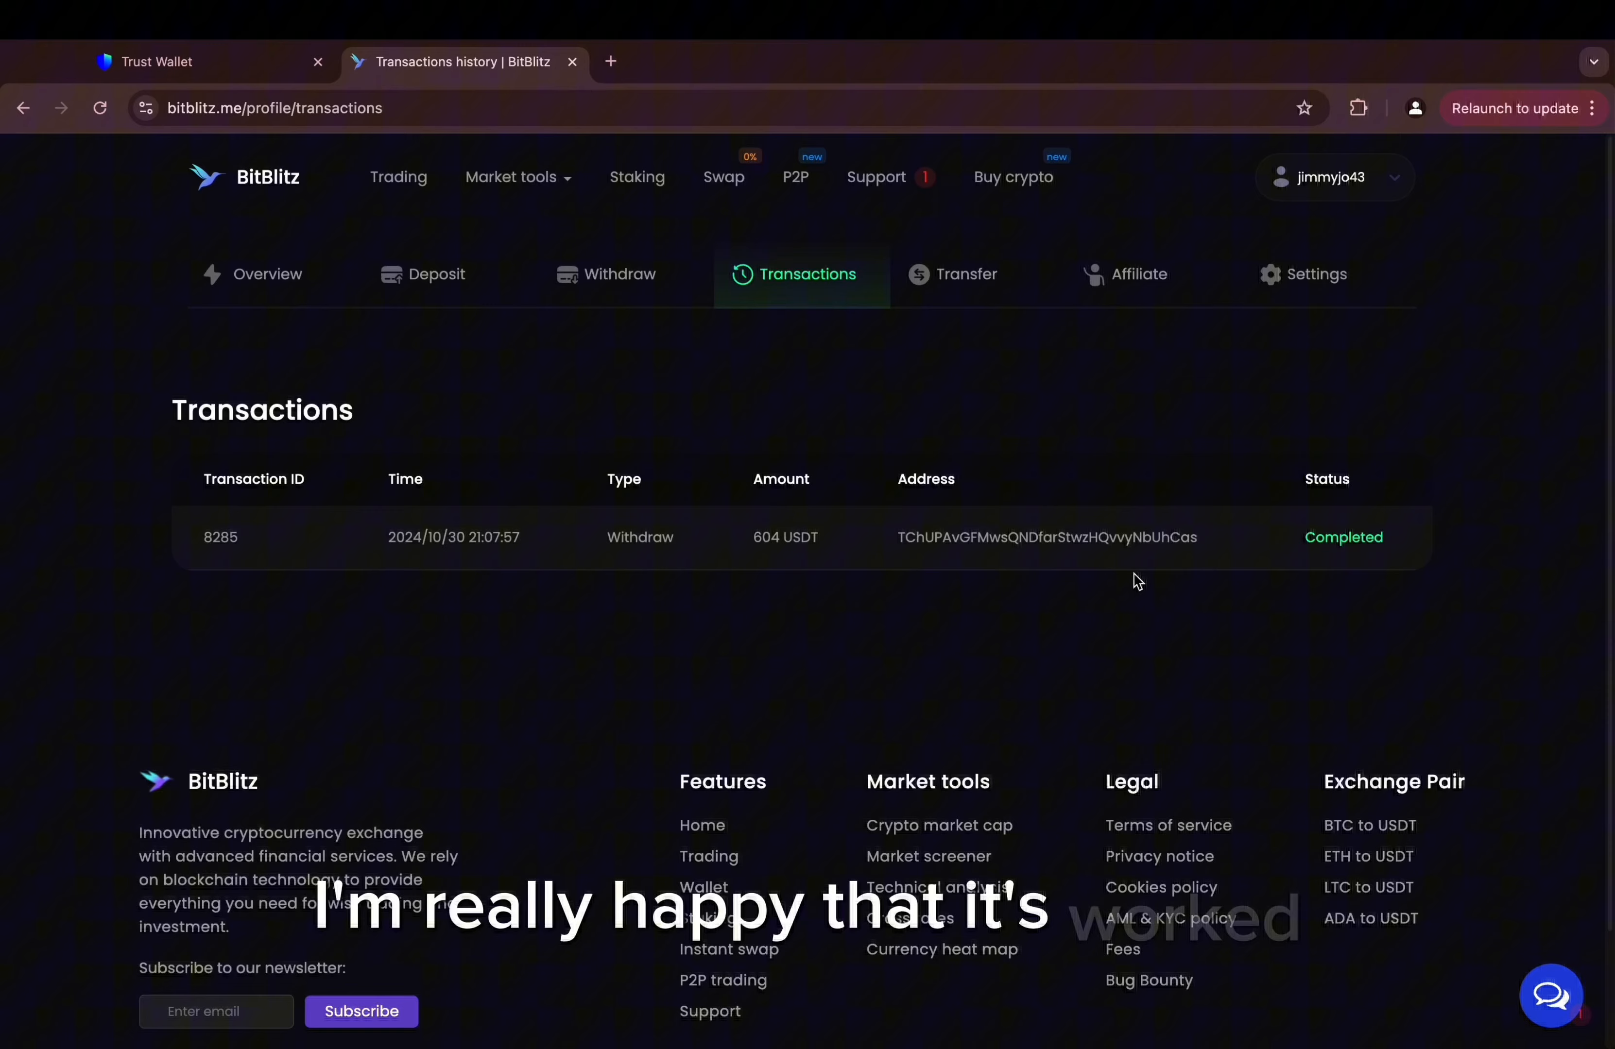